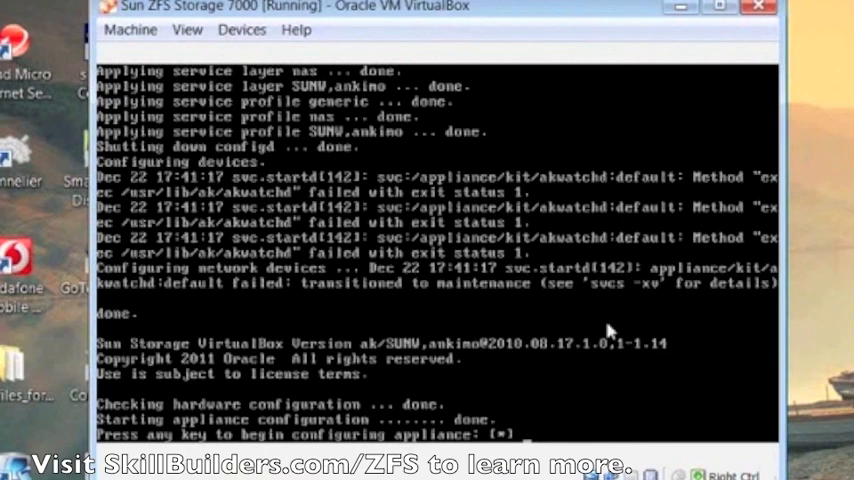
pyautogui.moveTo(438, 168)
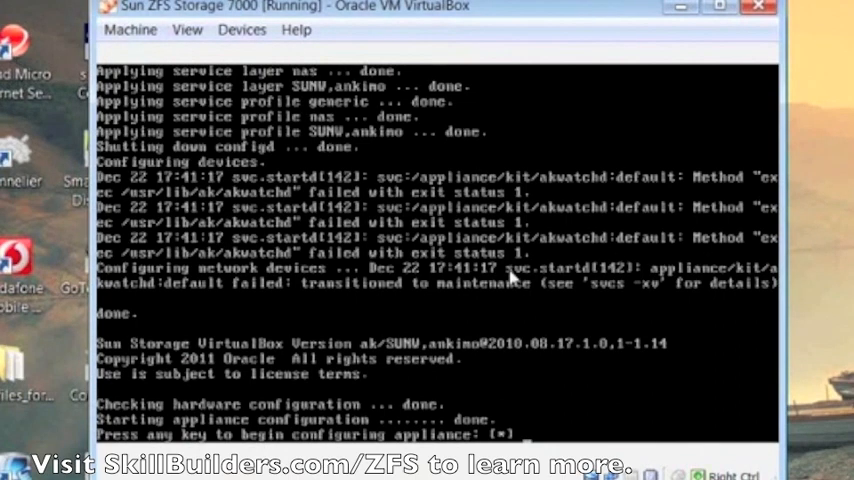
pyautogui.moveTo(530, 316)
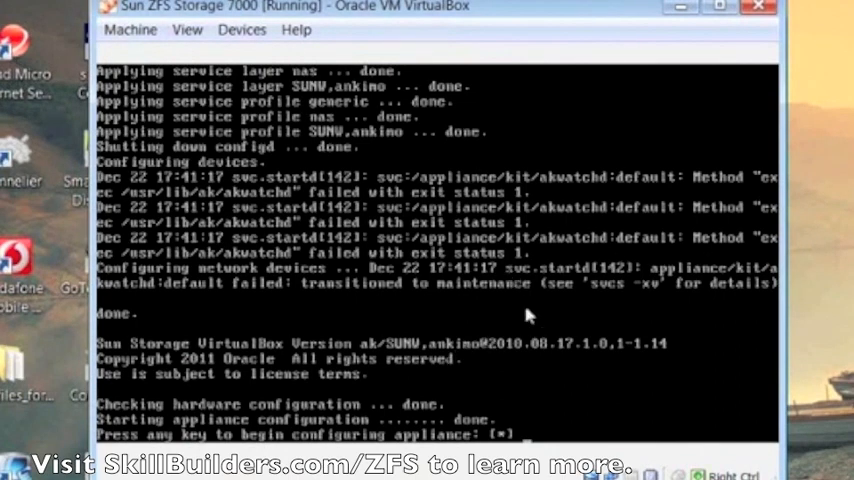
pyautogui.moveTo(664, 344)
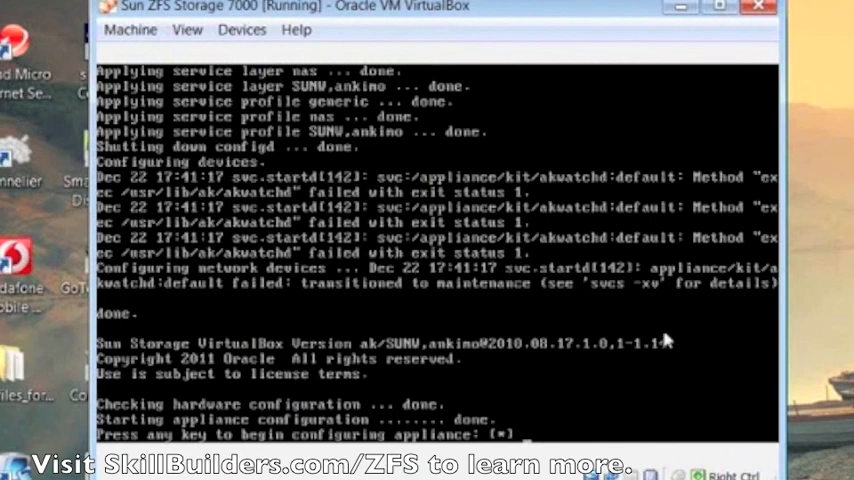
pyautogui.moveTo(668, 340)
pyautogui.write('lion')
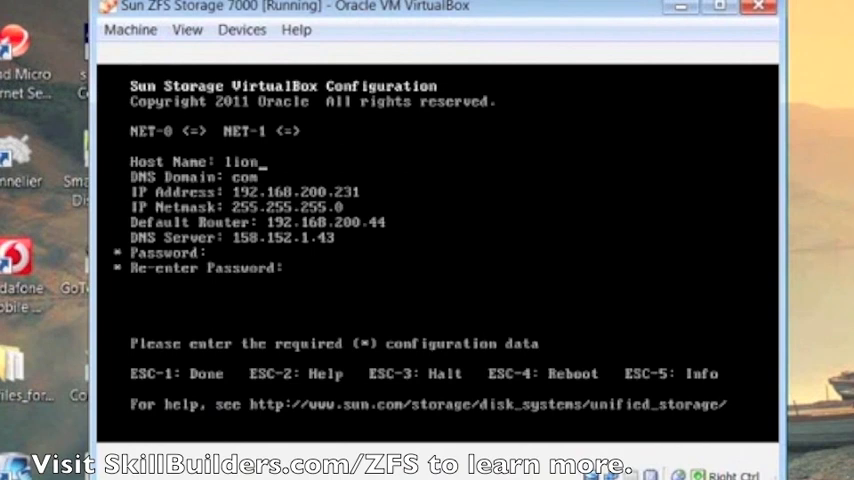
# Enter host name hoki, domain skillbuilders.com and IP address 192.168.200.21 in the console configuration
pyautogui.write('hoki')
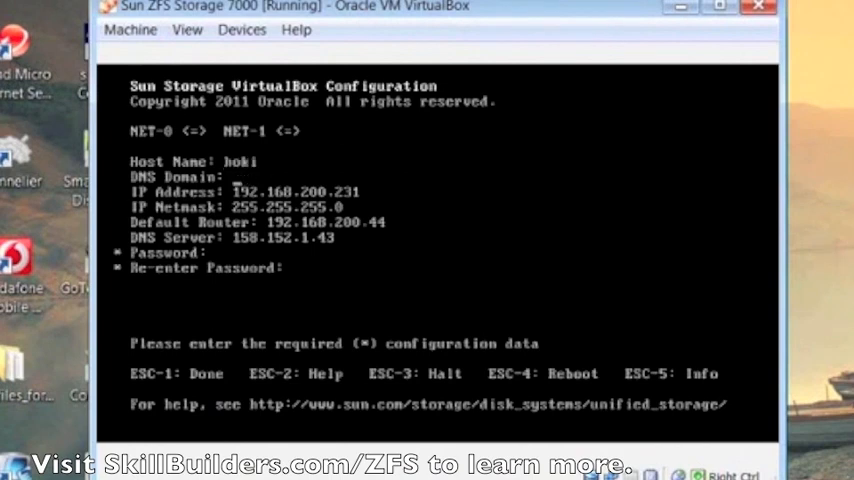
pyautogui.write('sk')
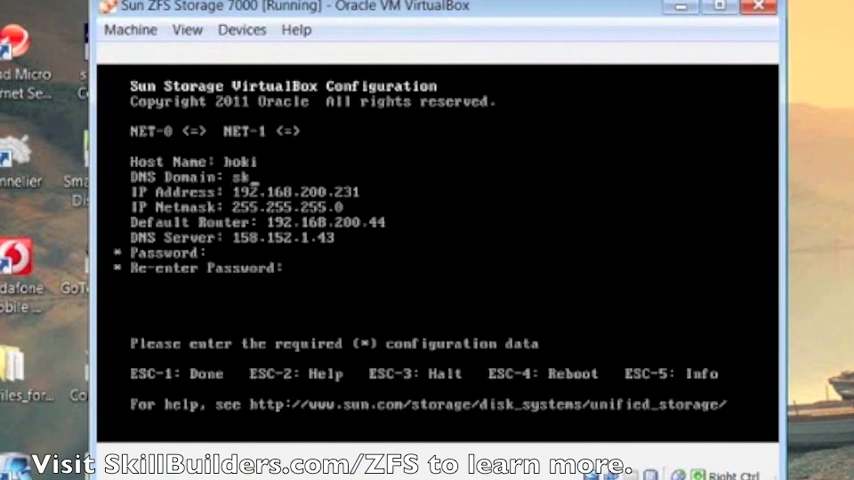
pyautogui.write('illbuilders.com')
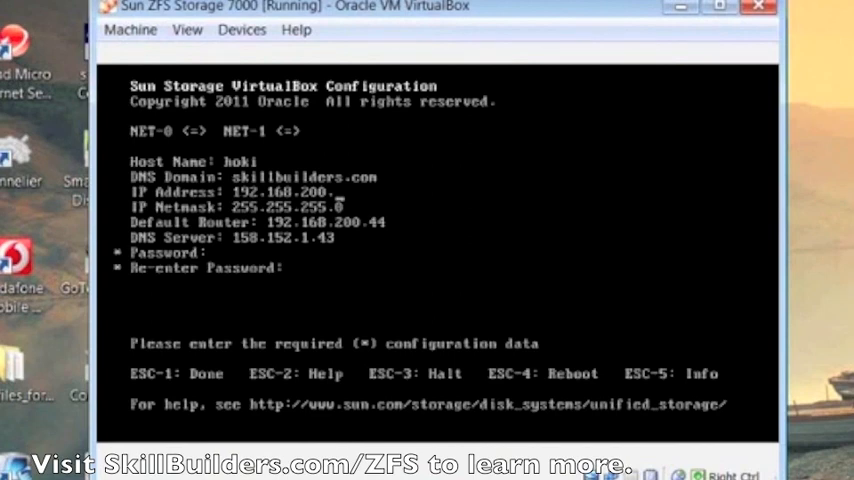
pyautogui.write('21')
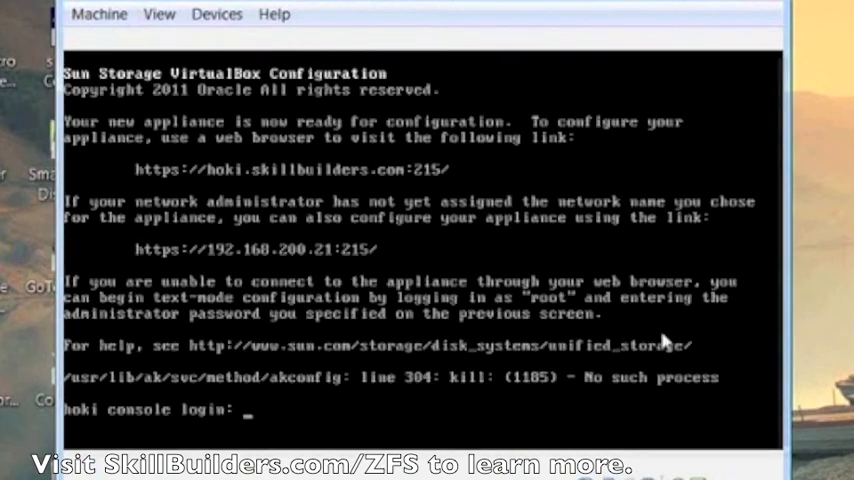
pyautogui.moveTo(164, 270)
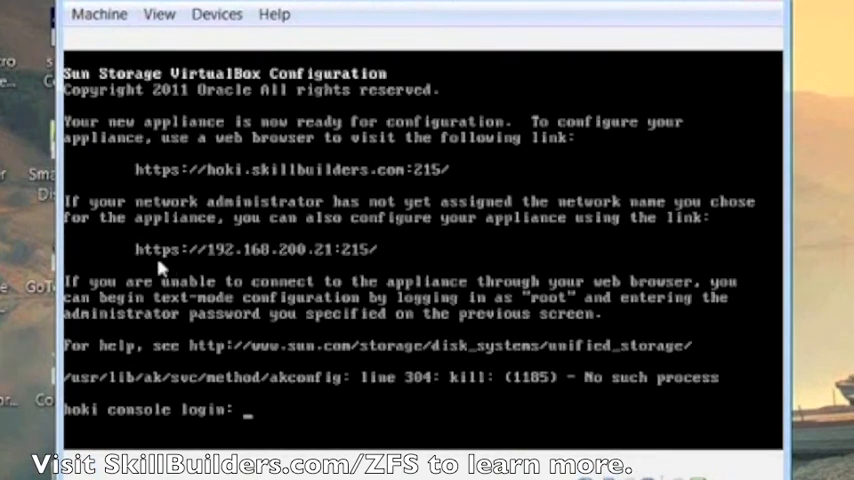
pyautogui.moveTo(236, 262)
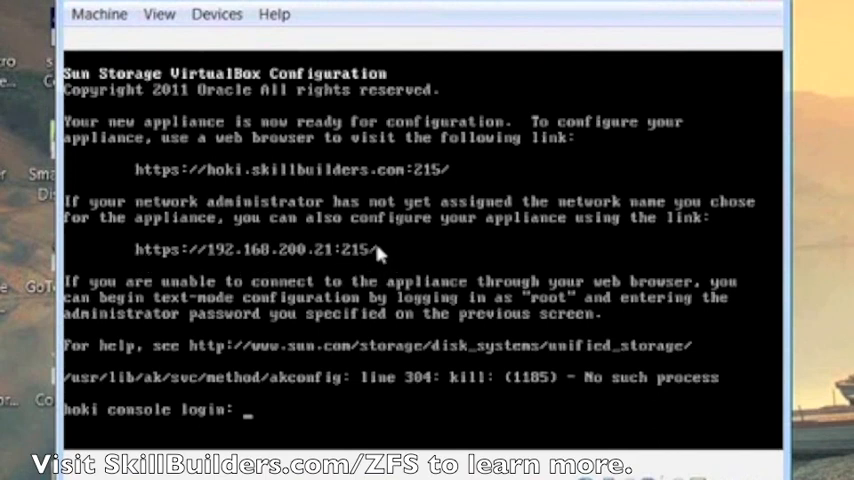
pyautogui.moveTo(332, 258)
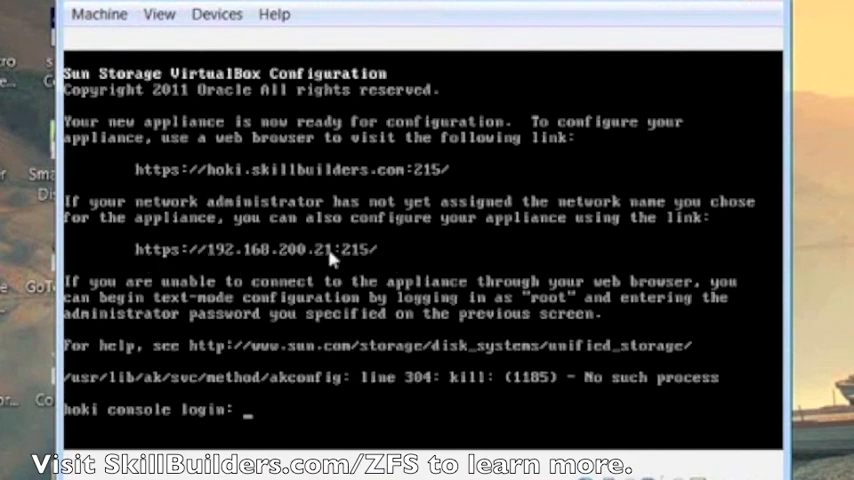
pyautogui.moveTo(372, 258)
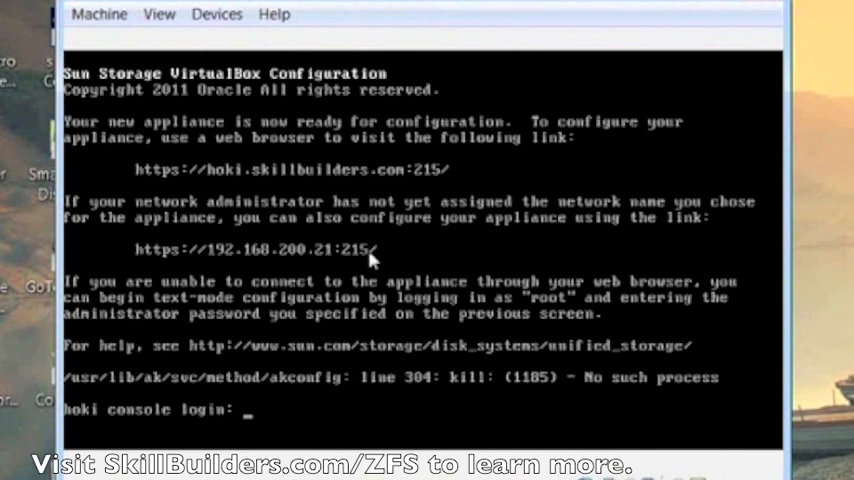
pyautogui.moveTo(336, 434)
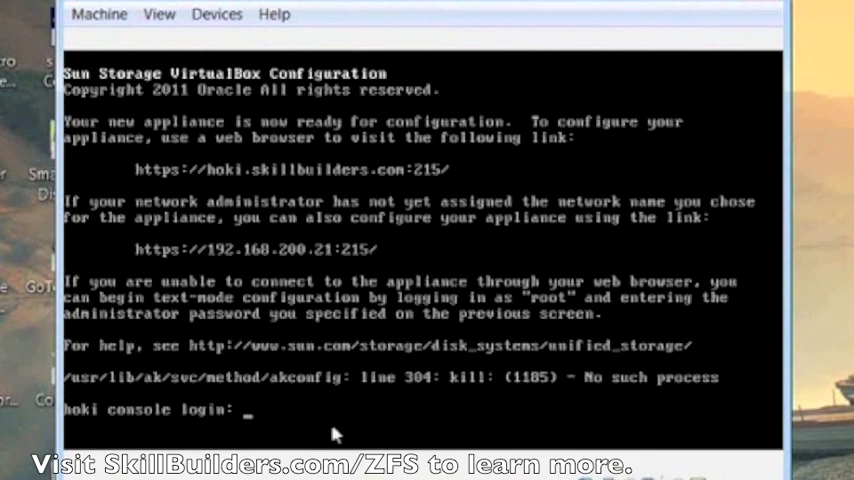
pyautogui.moveTo(324, 430)
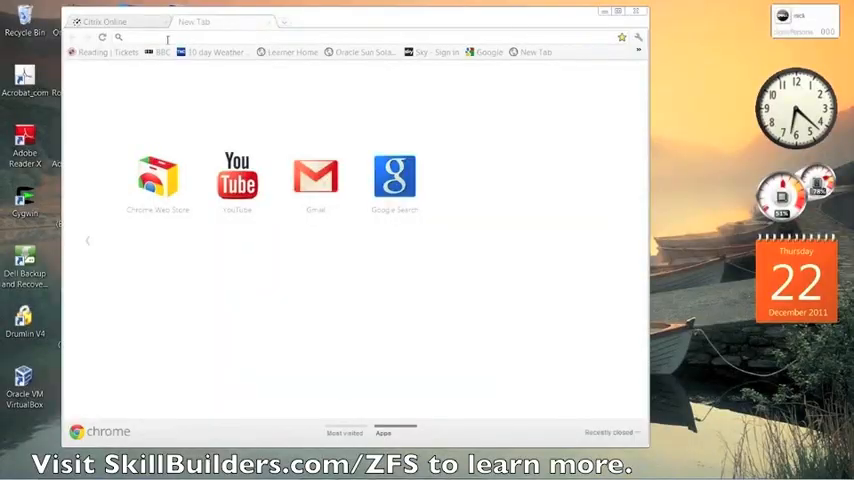
pyautogui.write('192.168.200.21:215')
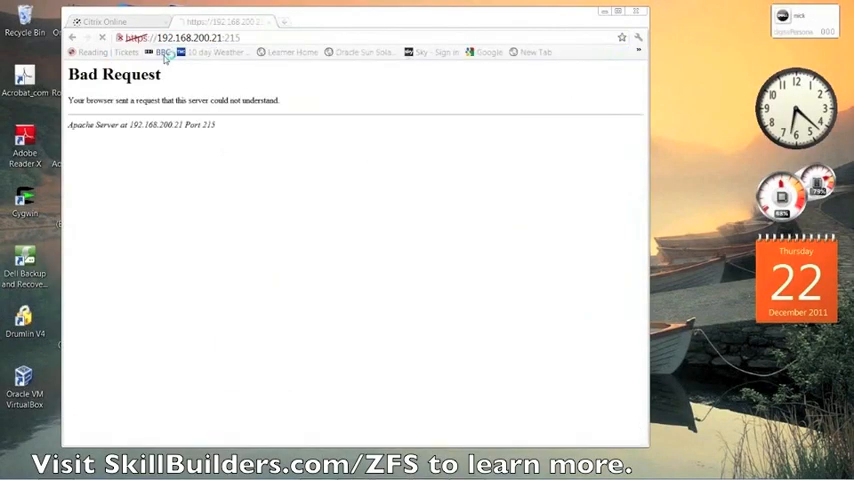
pyautogui.click(292, 52)
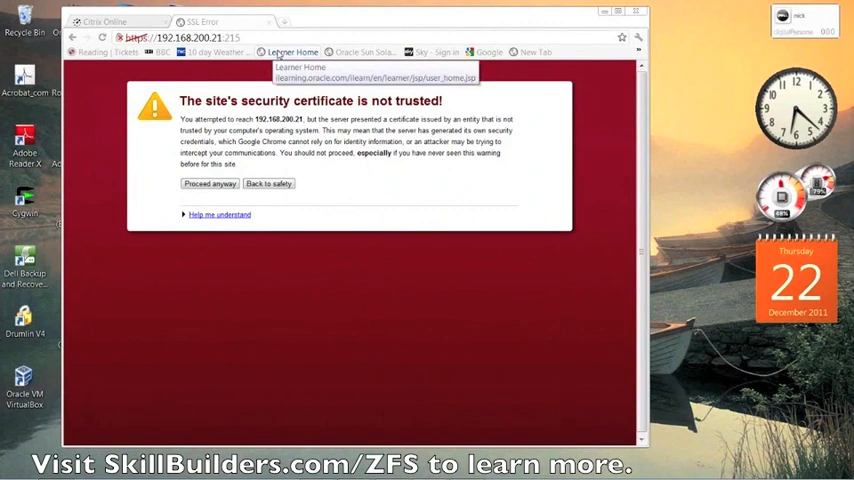
pyautogui.moveTo(468, 98)
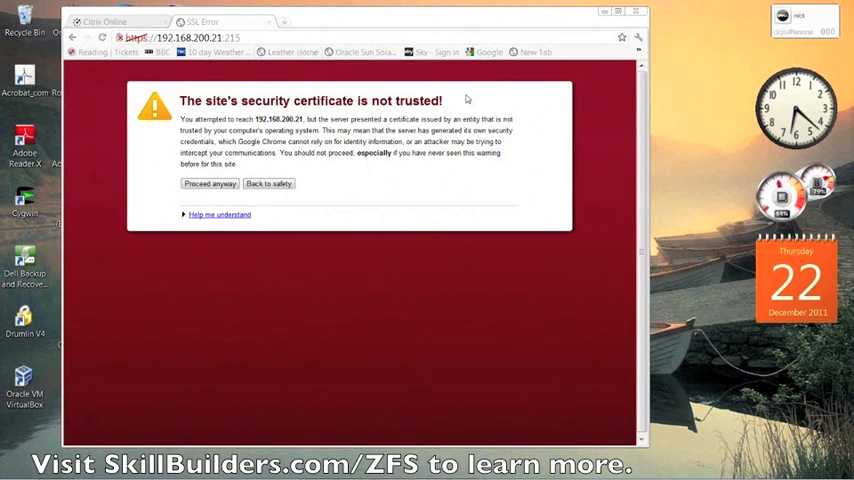
pyautogui.click(208, 184)
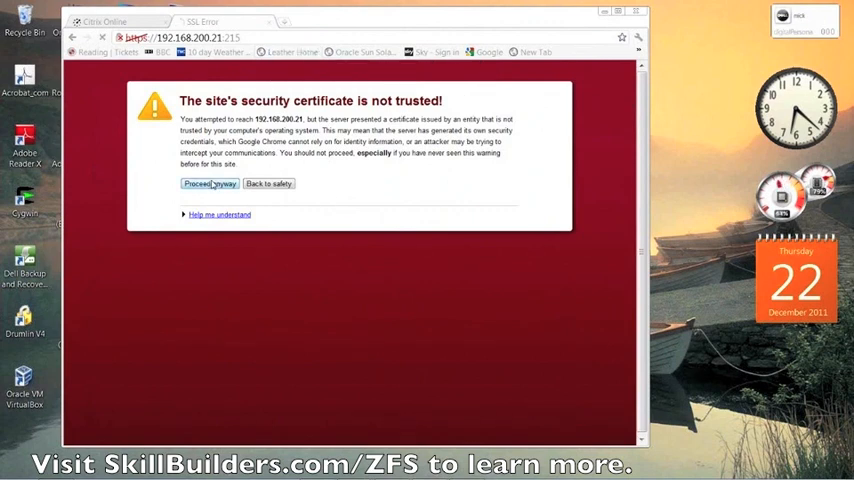
pyautogui.click(208, 184)
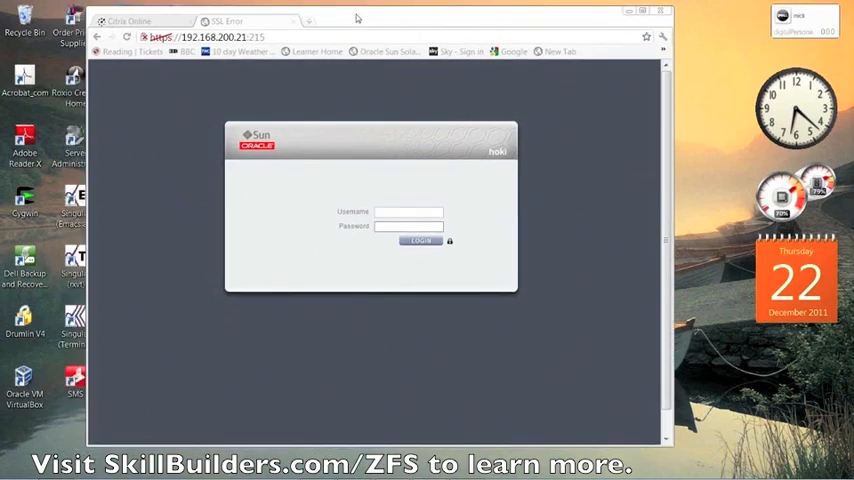
pyautogui.moveTo(410, 252)
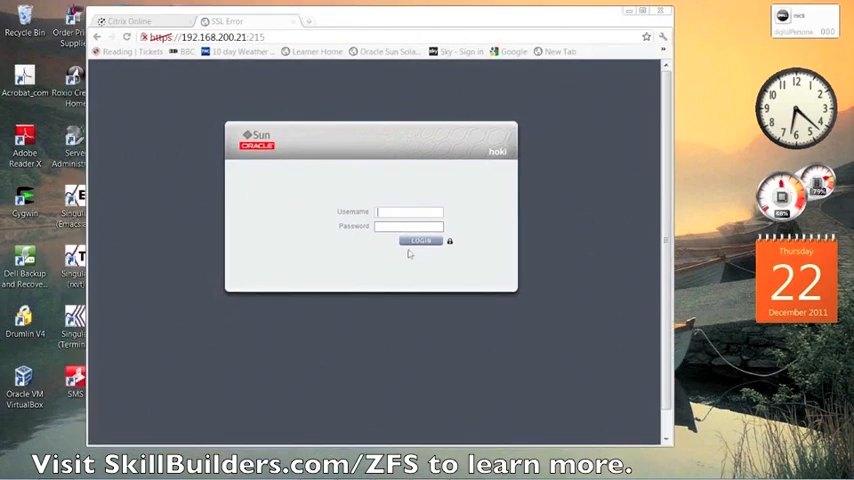
# Log in to the appliance BUI as root
pyautogui.write('root')
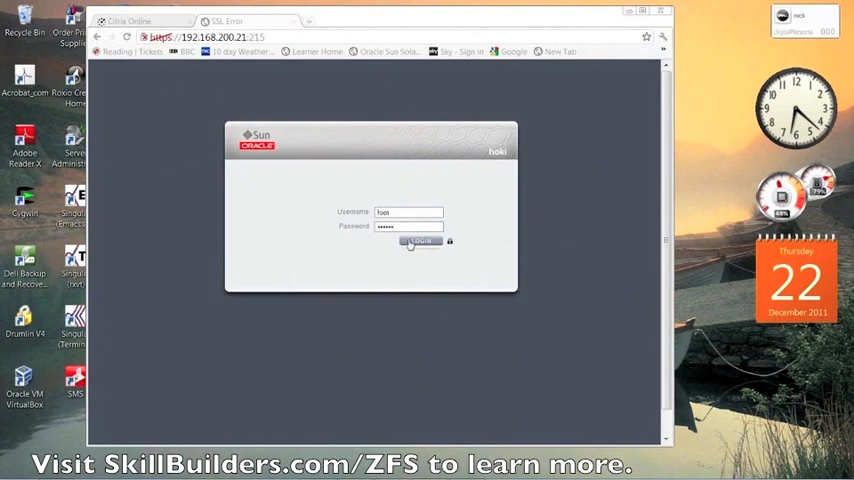
pyautogui.click(420, 240)
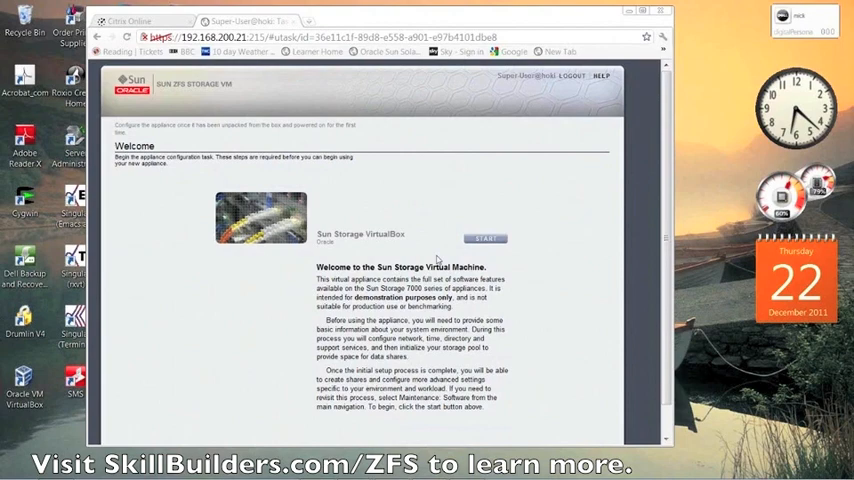
pyautogui.moveTo(556, 268)
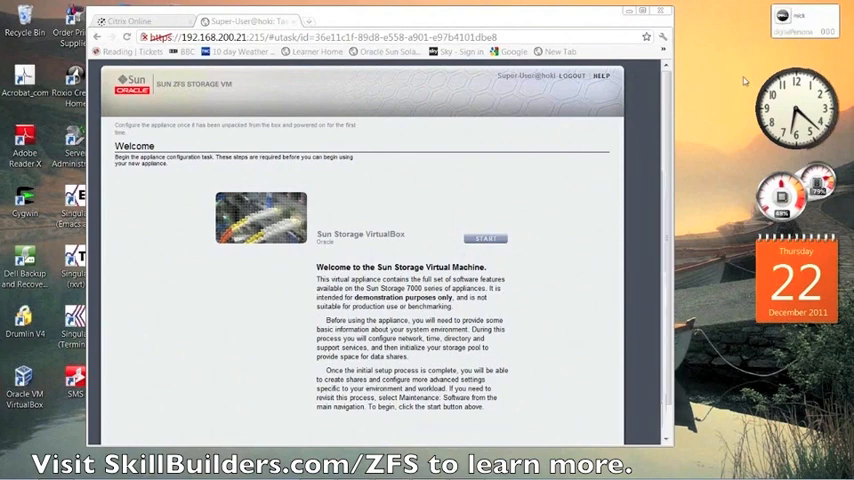
pyautogui.moveTo(536, 248)
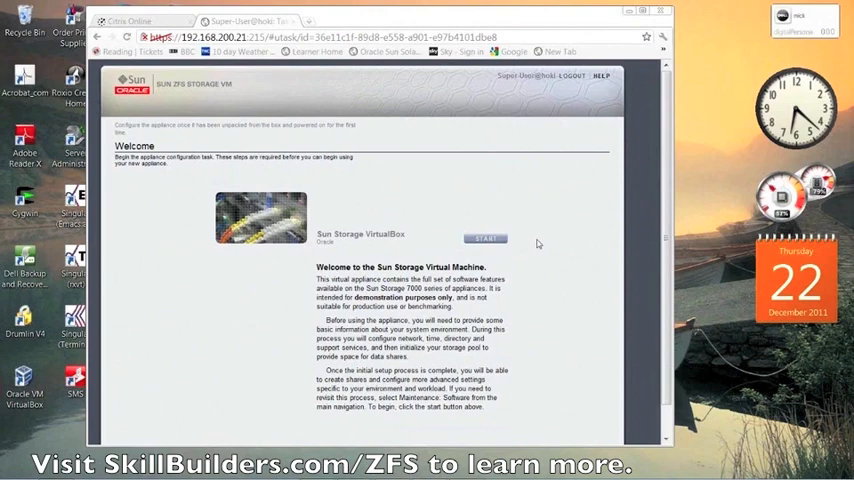
pyautogui.moveTo(492, 268)
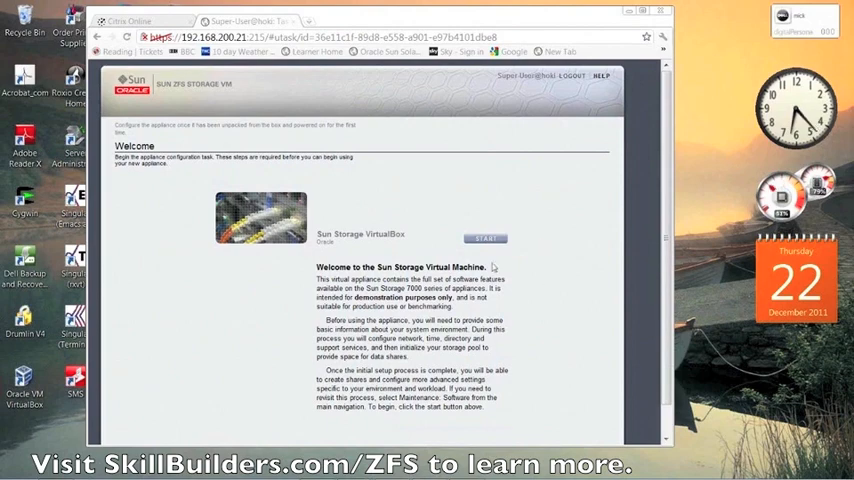
# Start the initial setup from the welcome page, reaching Configure Networking
pyautogui.click(484, 238)
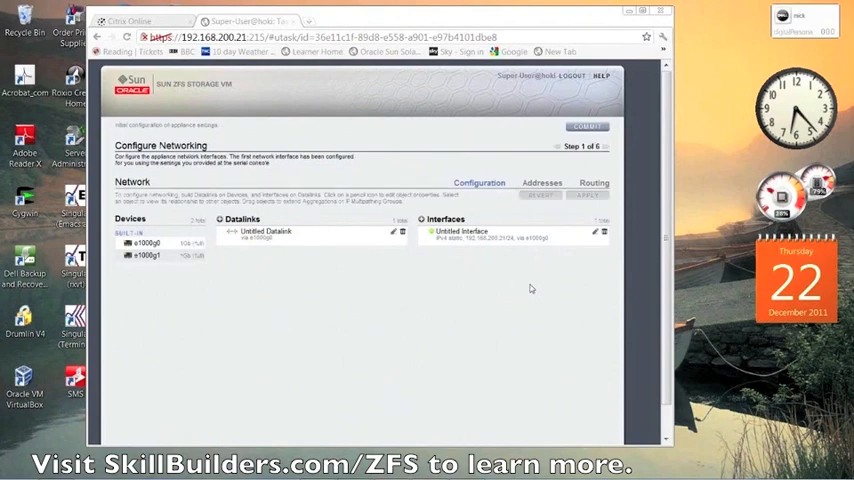
pyautogui.moveTo(392, 356)
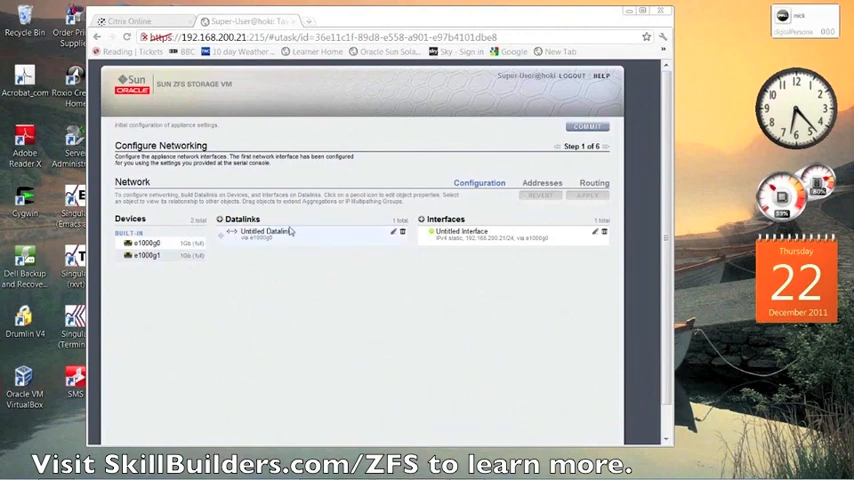
pyautogui.moveTo(298, 232)
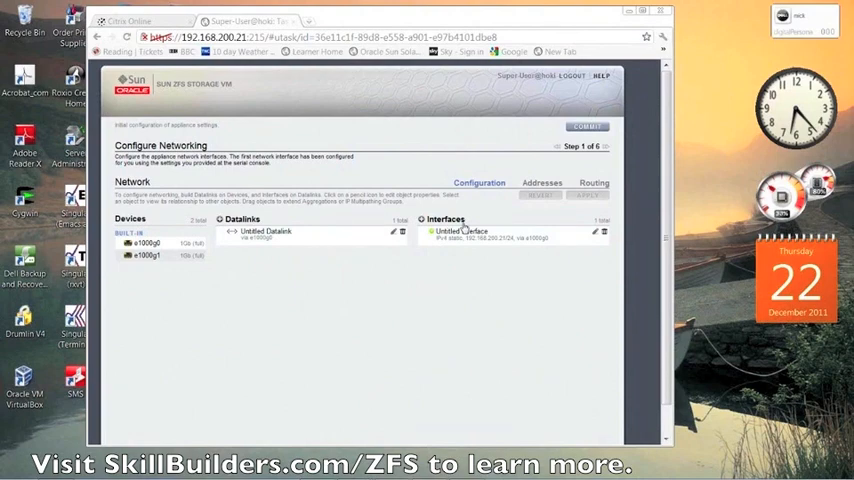
pyautogui.moveTo(256, 252)
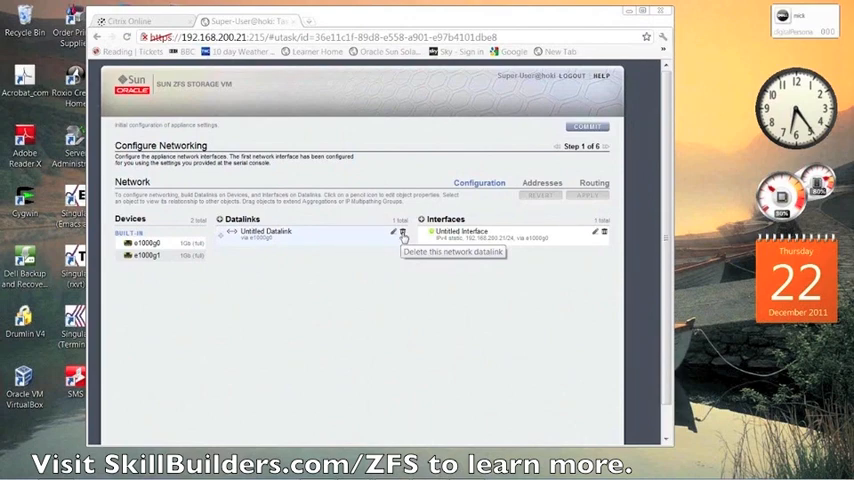
pyautogui.moveTo(392, 234)
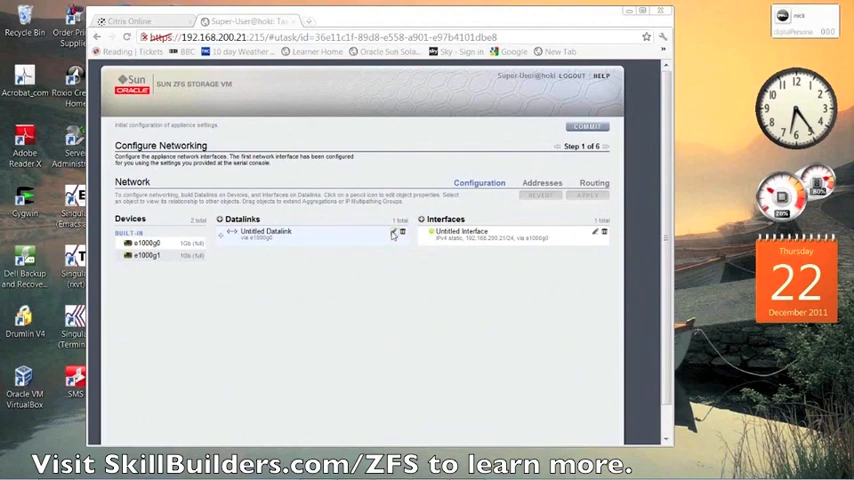
# Edit the untitled datalink and give it a name ending in '-datalink'
pyautogui.click(394, 232)
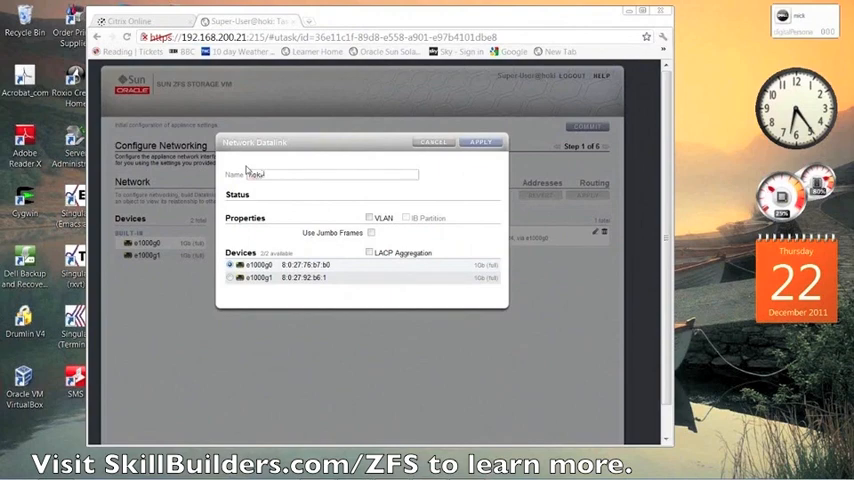
pyautogui.write('-datalink')
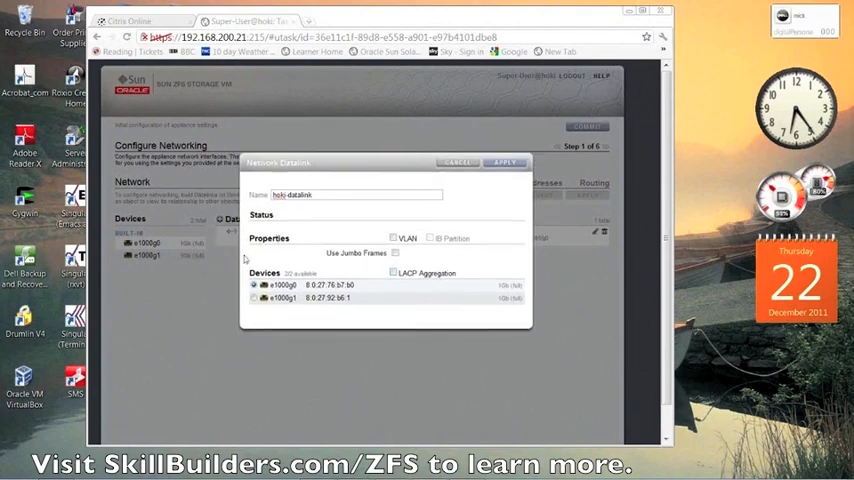
pyautogui.moveTo(424, 292)
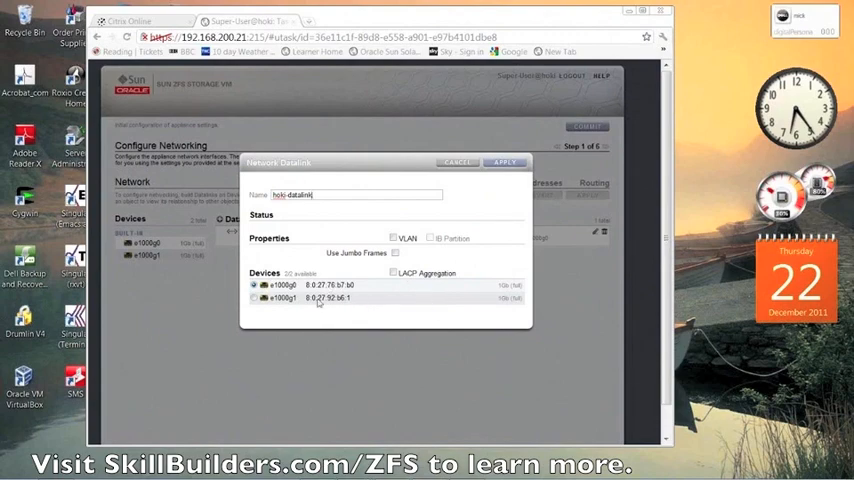
pyautogui.moveTo(364, 302)
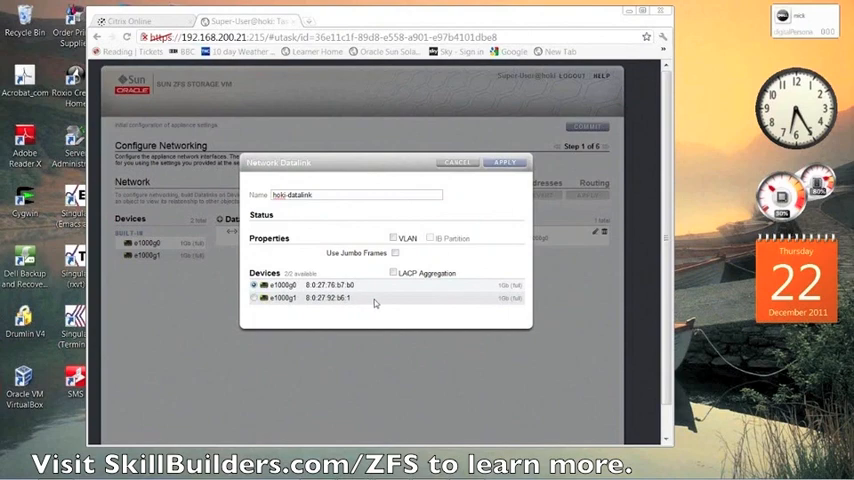
# Toggle LACP aggregation and apply the datalink settings
pyautogui.click(392, 272)
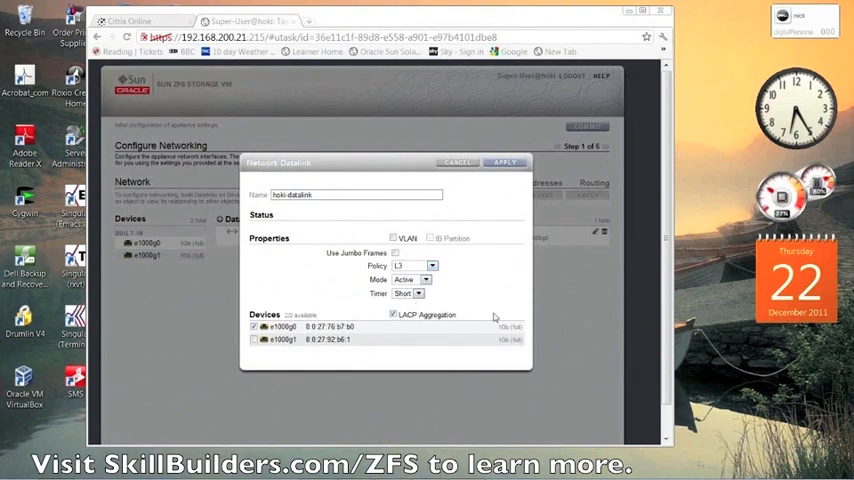
pyautogui.moveTo(384, 320)
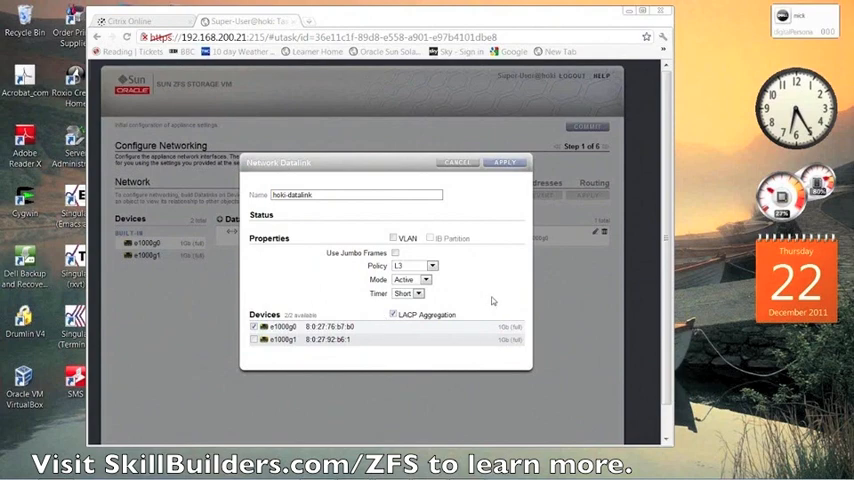
pyautogui.moveTo(486, 198)
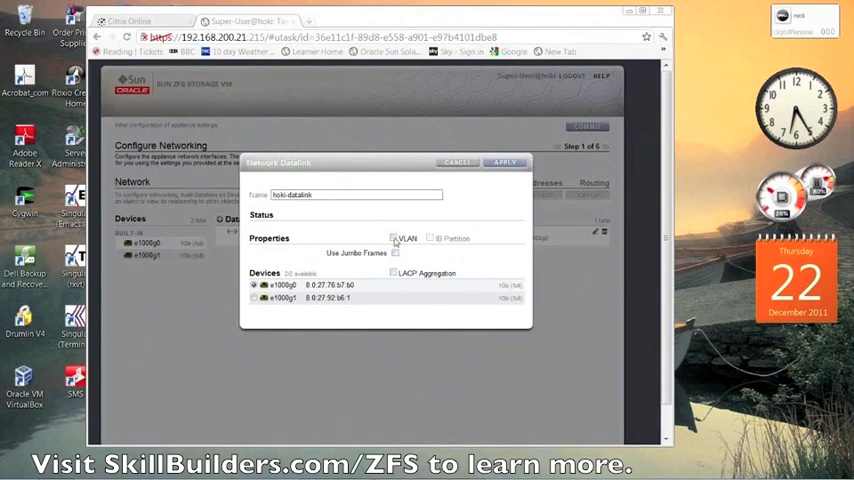
pyautogui.click(504, 162)
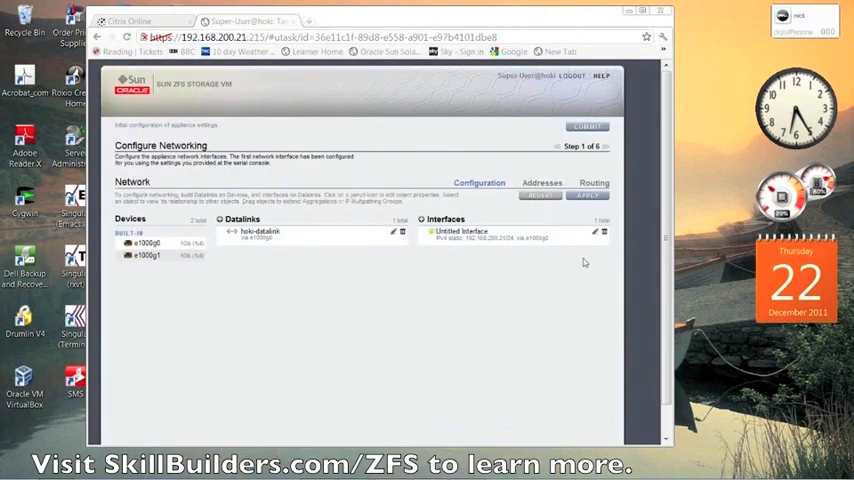
# Rename the untitled interface (hok...) and apply it with its static IPv4 address
pyautogui.click(594, 232)
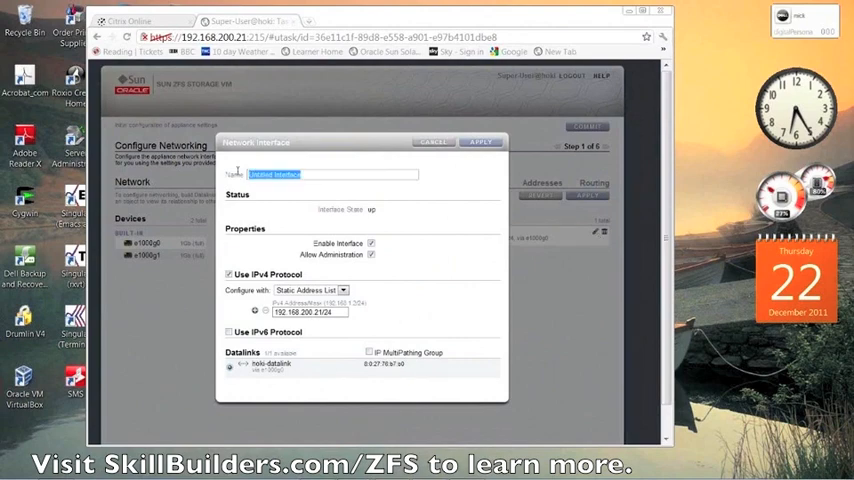
pyautogui.write('hoki-data-if')
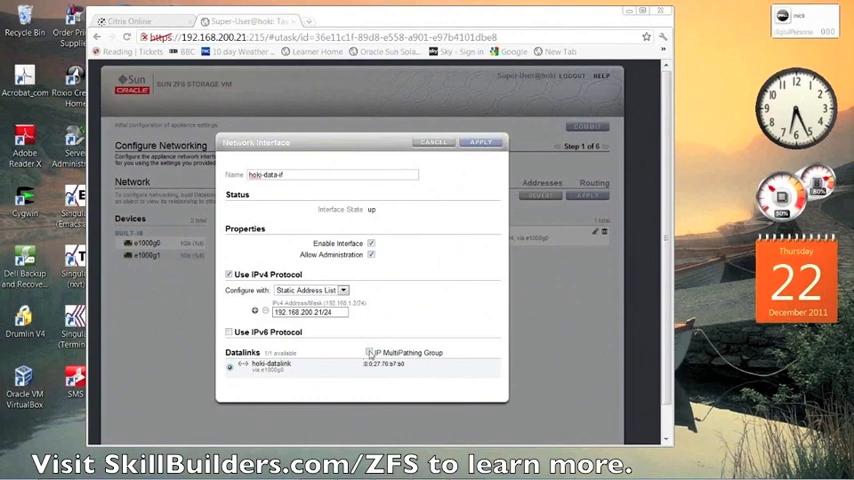
pyautogui.moveTo(448, 332)
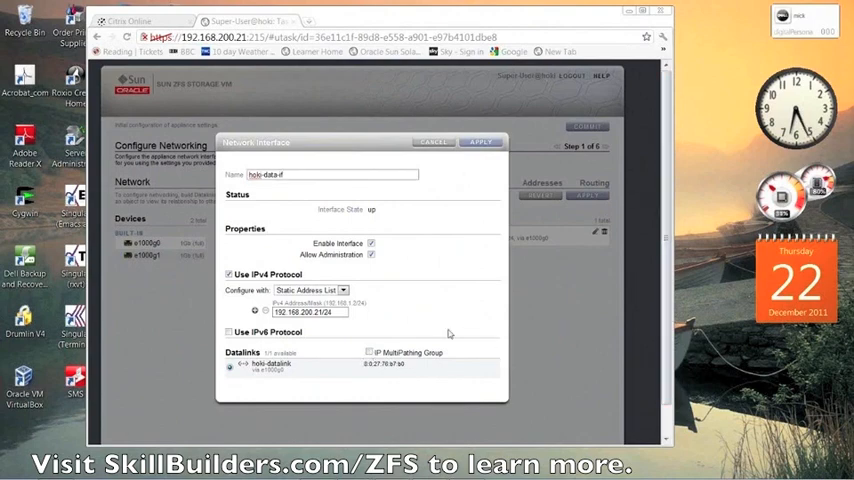
pyautogui.moveTo(418, 348)
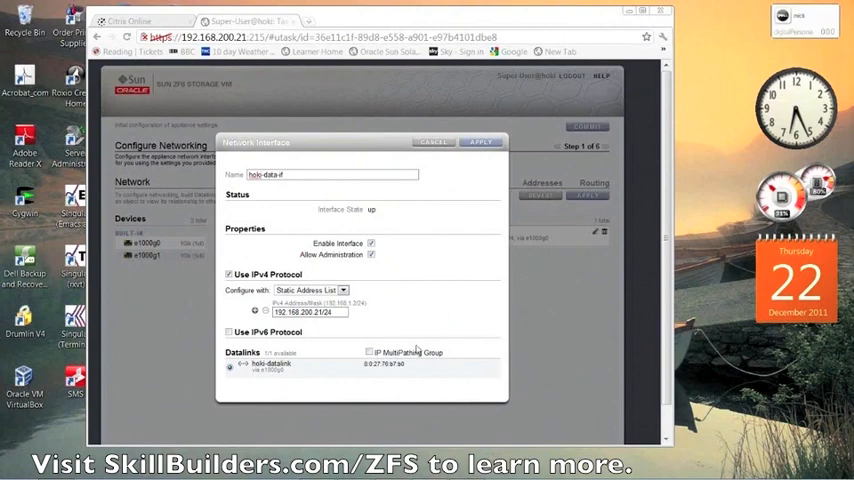
pyautogui.moveTo(458, 336)
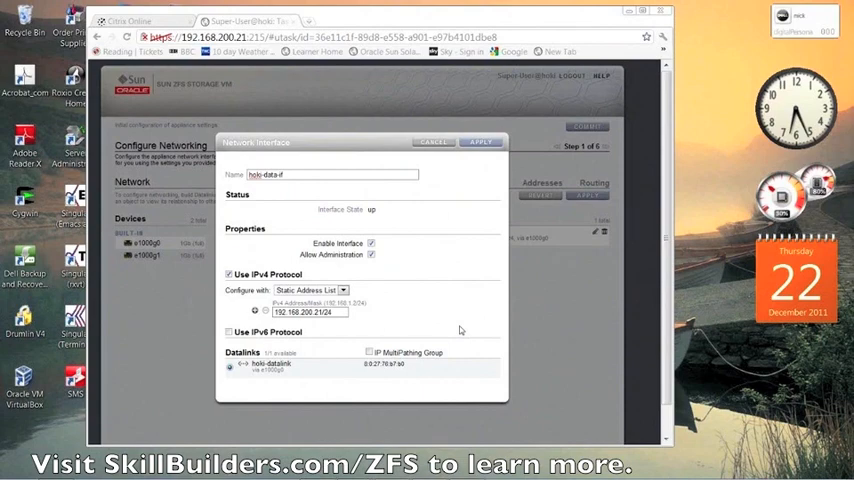
pyautogui.moveTo(444, 232)
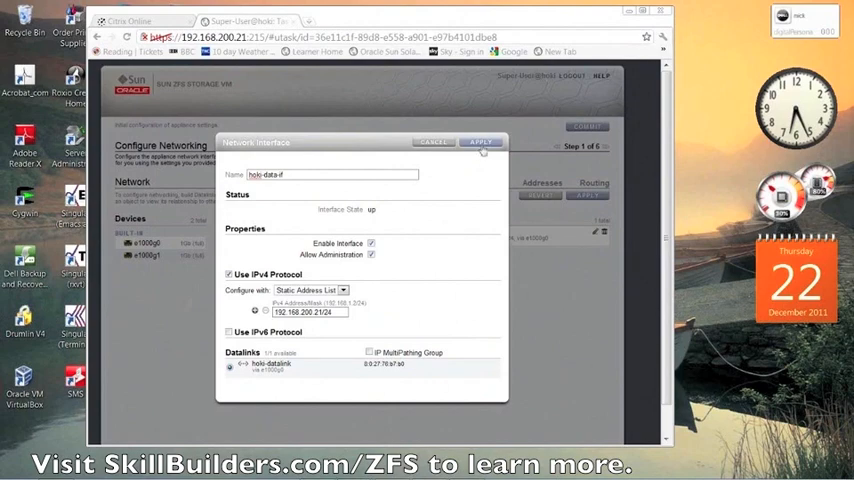
pyautogui.click(480, 140)
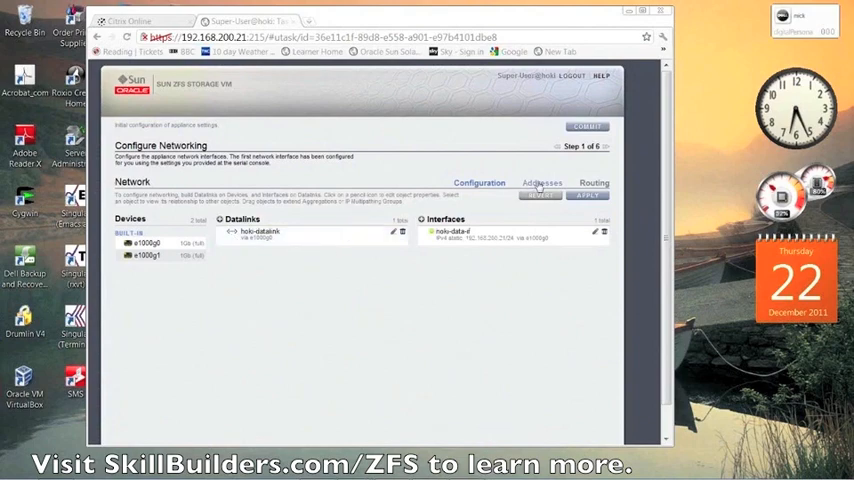
# Commit the network configuration, then commit the DNS settings to reach Configure Time
pyautogui.click(586, 126)
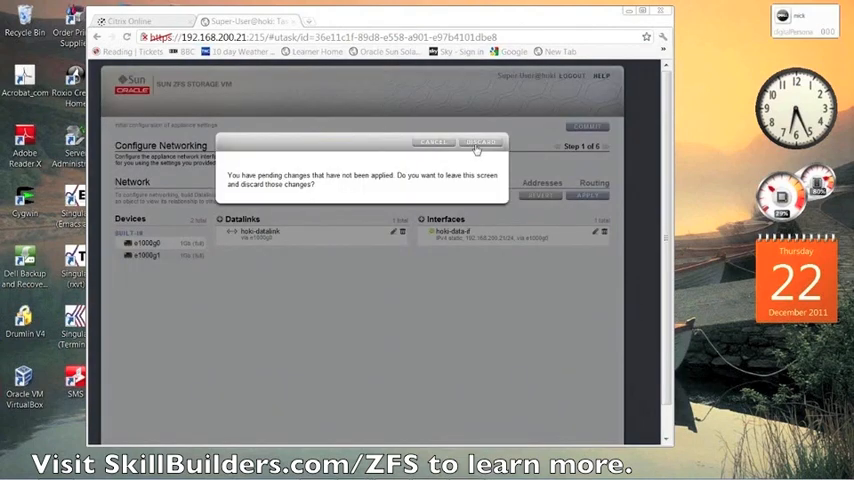
pyautogui.click(480, 140)
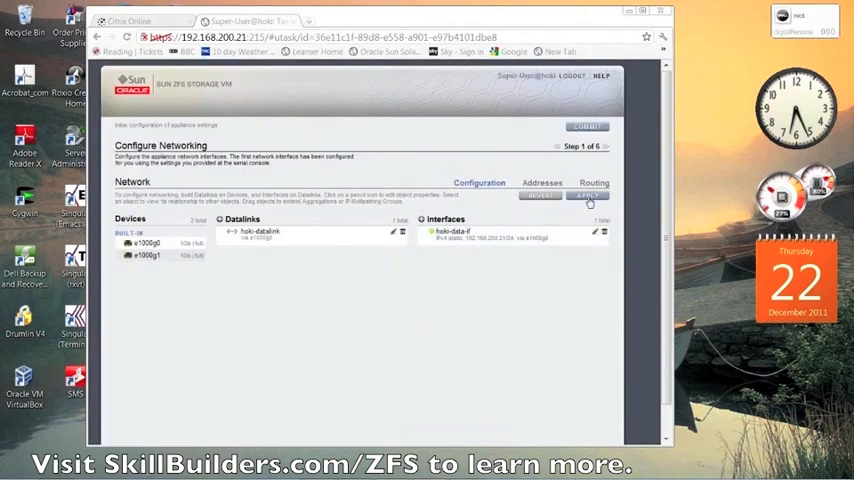
pyautogui.click(588, 196)
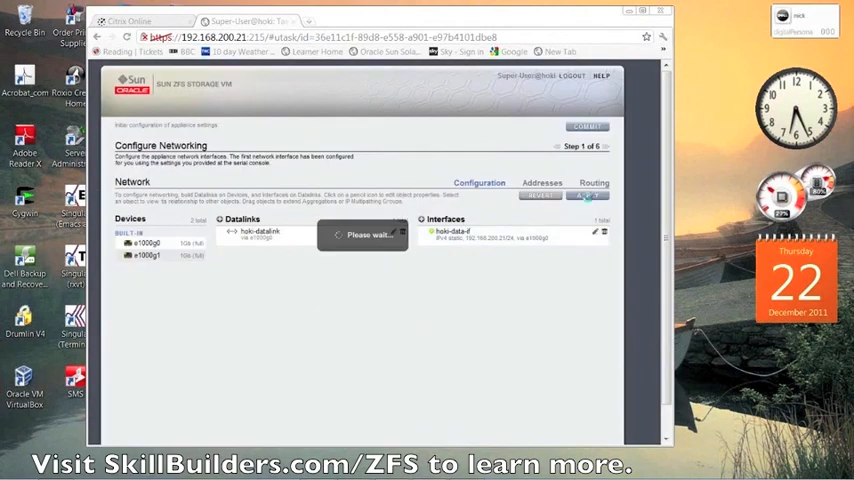
pyautogui.click(588, 126)
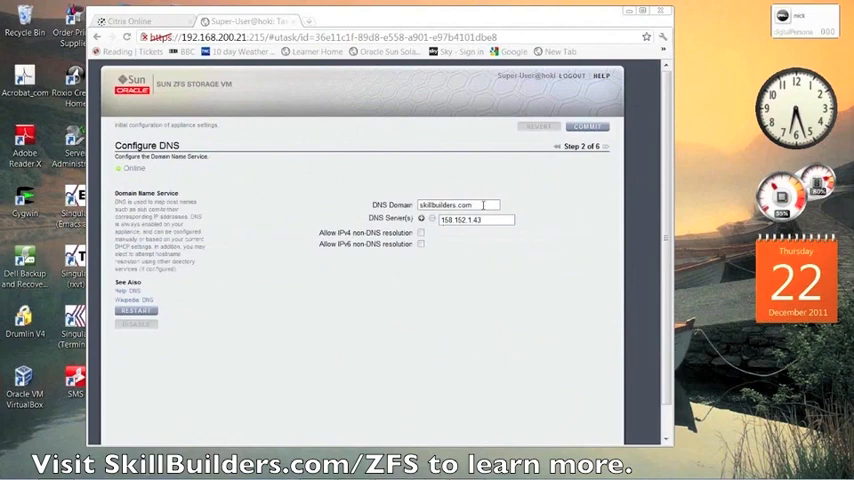
pyautogui.moveTo(562, 176)
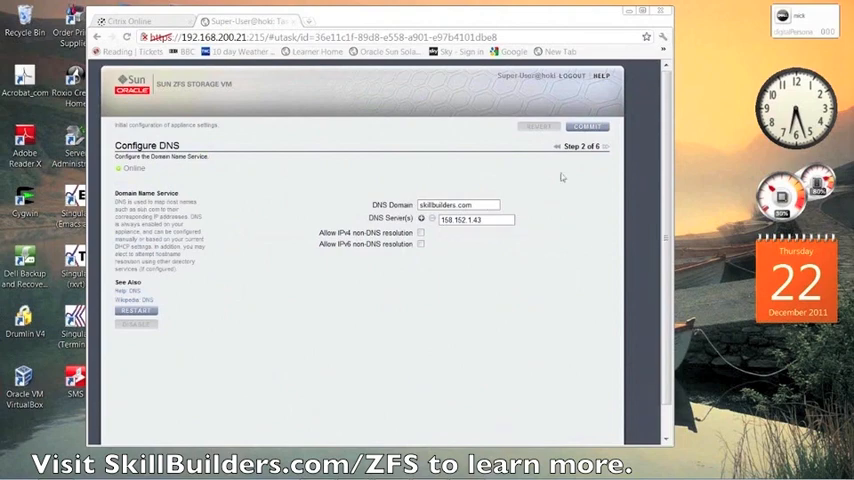
pyautogui.click(586, 126)
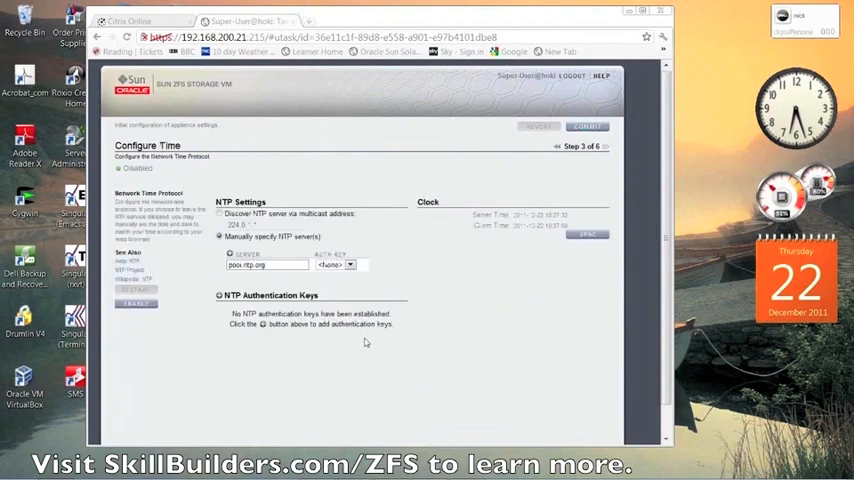
# Manually specify two pool.ntp.org NTP servers and commit the time configuration
pyautogui.click(268, 264)
pyautogui.write('1.uk.pool')
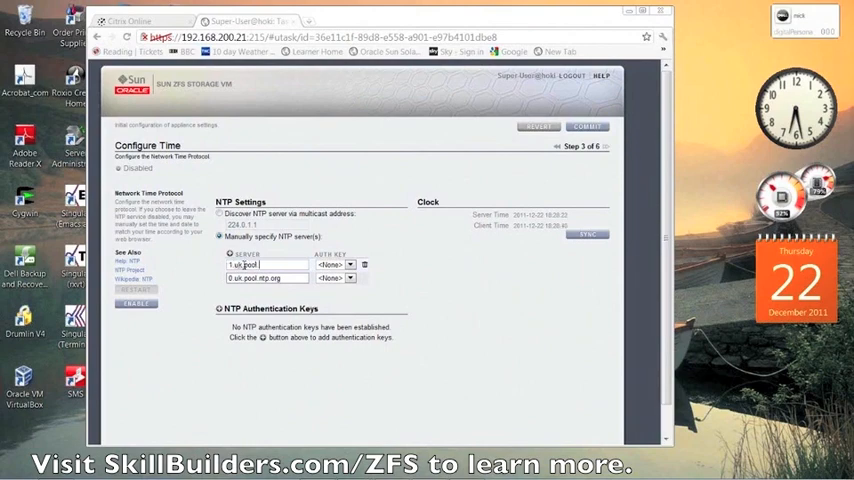
pyautogui.write('.ntp.org')
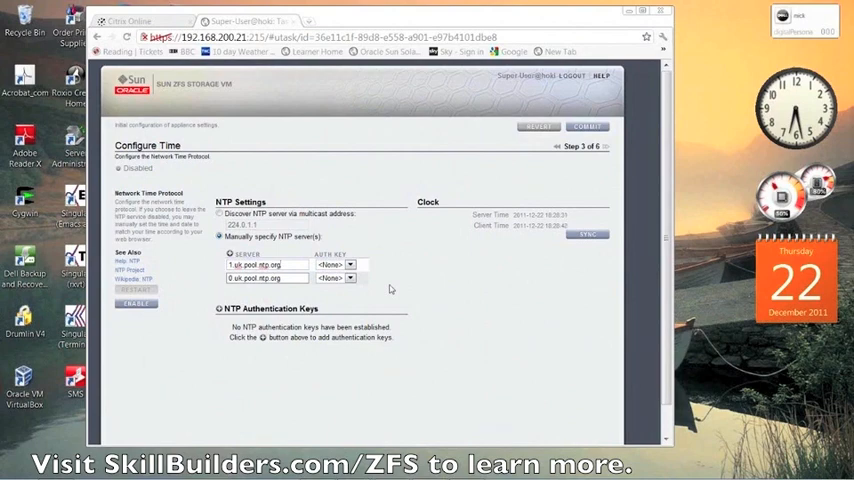
pyautogui.moveTo(392, 292)
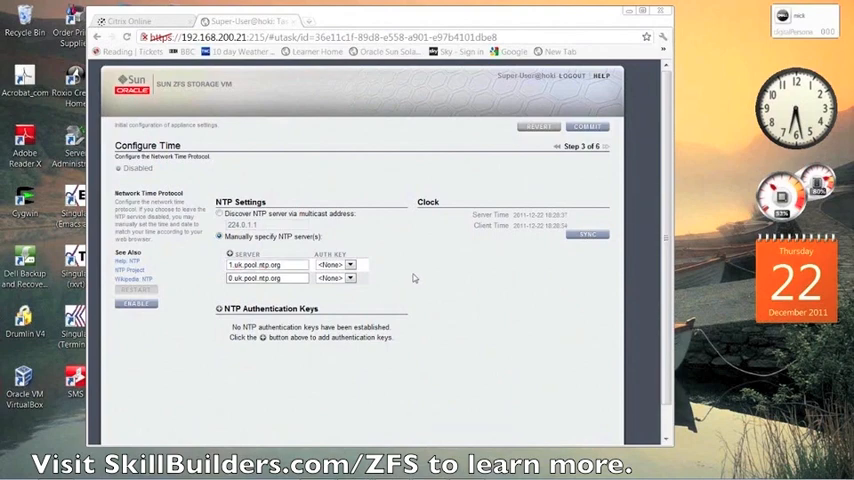
pyautogui.click(588, 234)
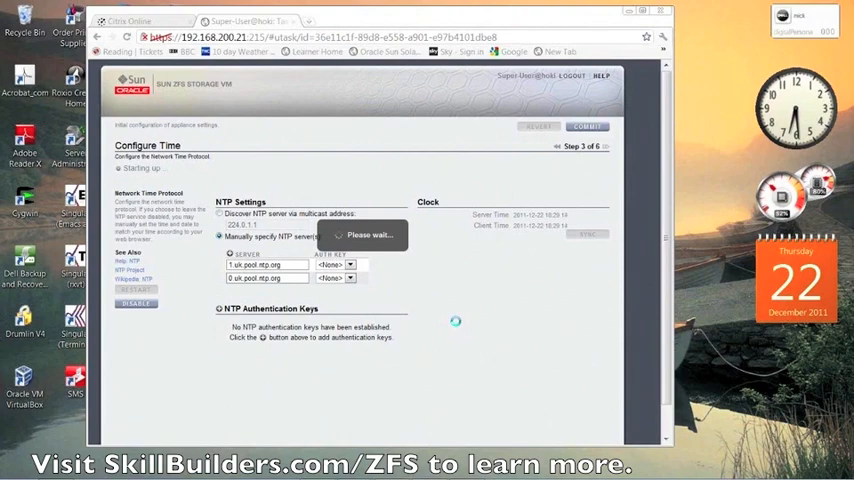
# Commit the Name Services step to advance toward Configure Storage
pyautogui.click(588, 126)
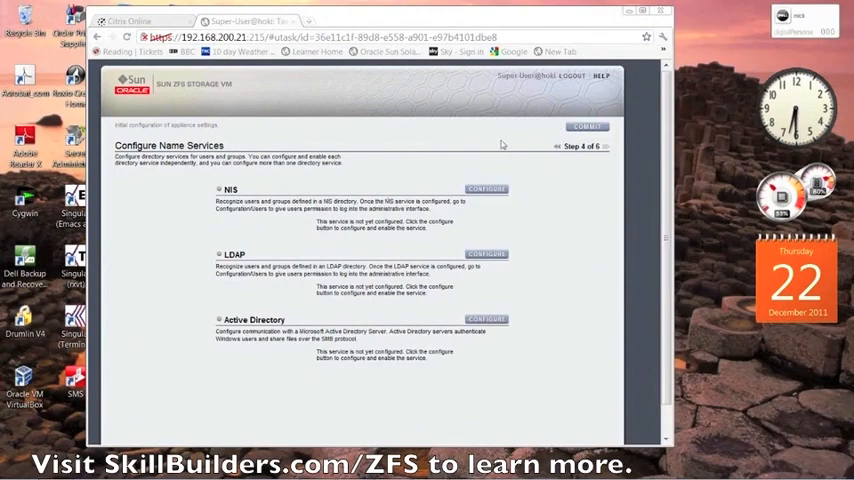
pyautogui.moveTo(502, 136)
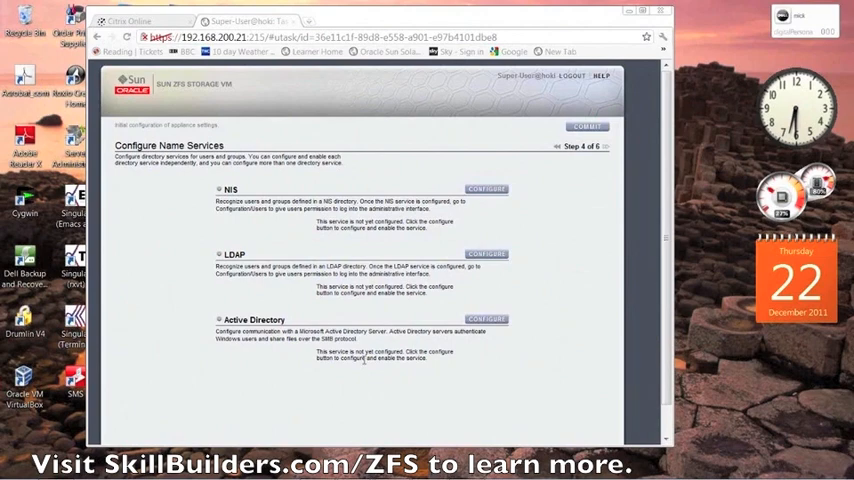
pyautogui.moveTo(156, 276)
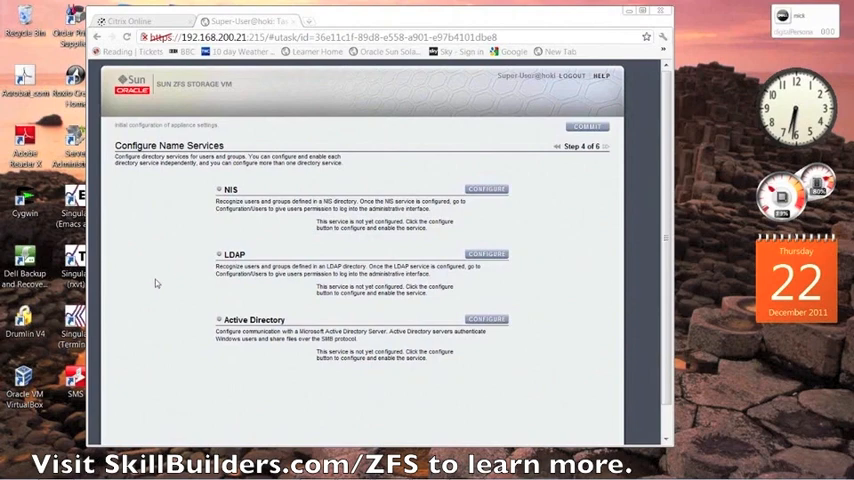
pyautogui.moveTo(228, 384)
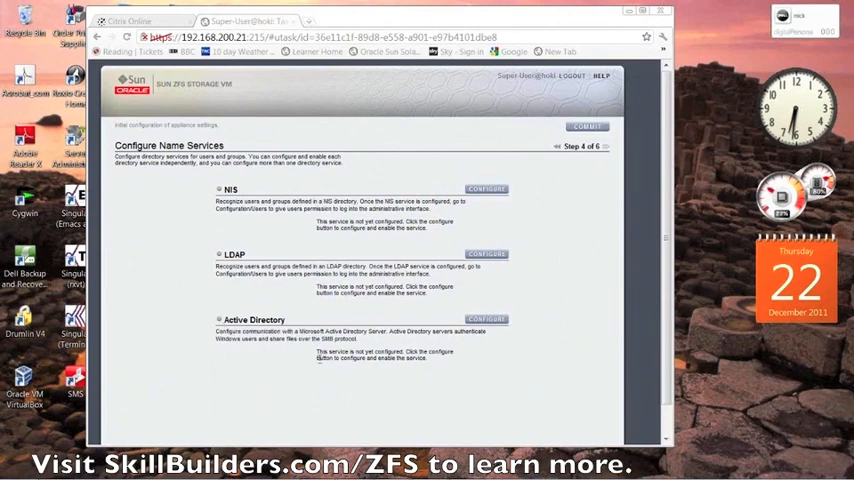
pyautogui.moveTo(508, 364)
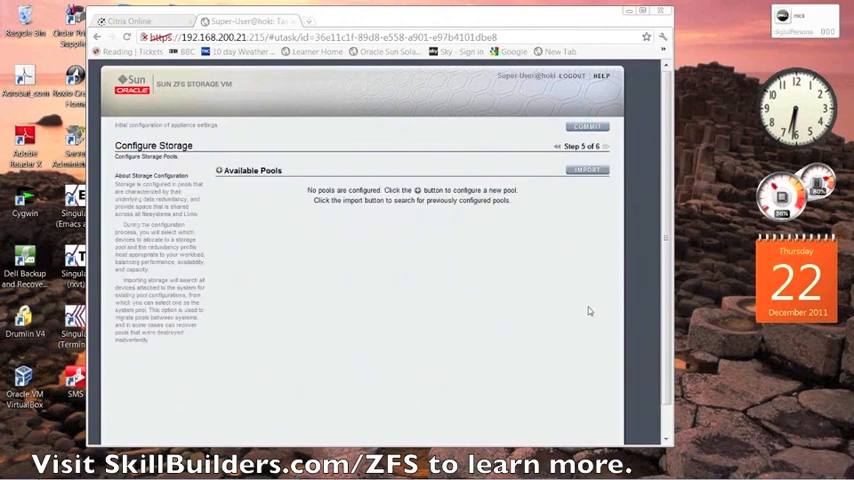
pyautogui.moveTo(516, 148)
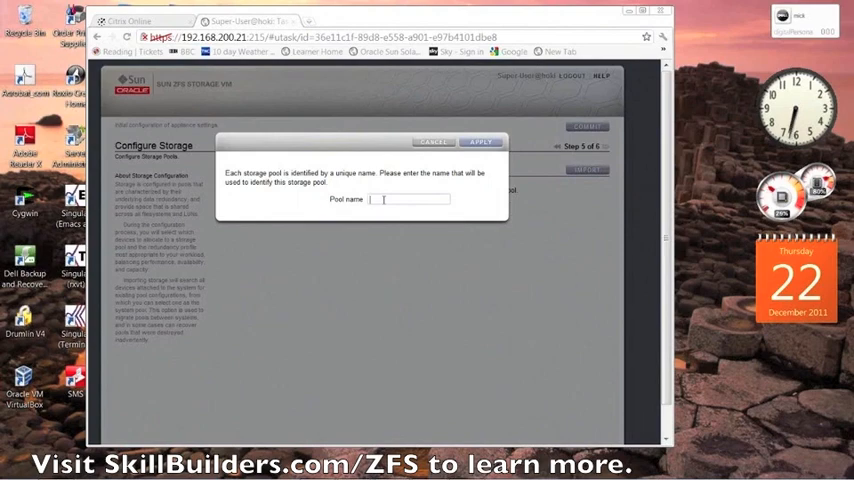
# Apply 'superior' as the name of the new storage pool
pyautogui.write('superior')
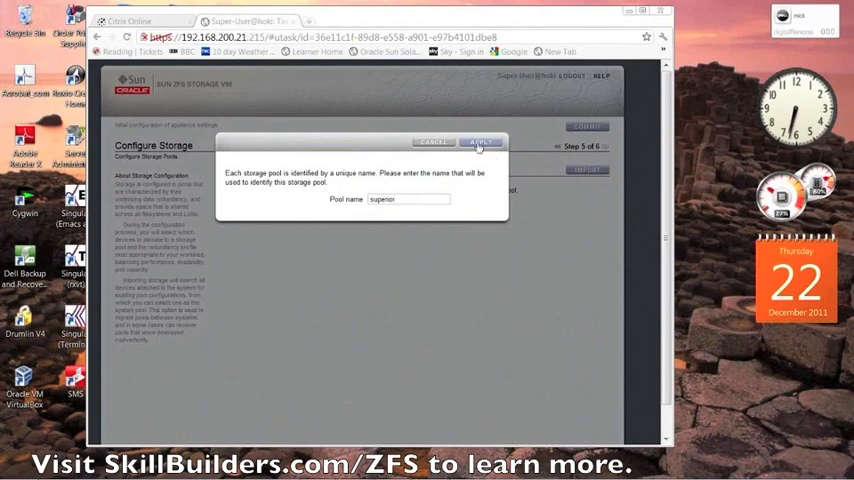
pyautogui.click(480, 140)
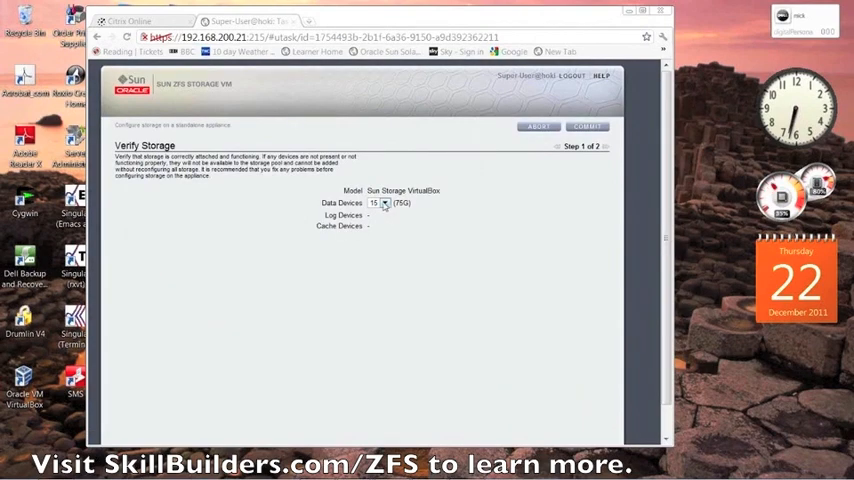
pyautogui.moveTo(490, 208)
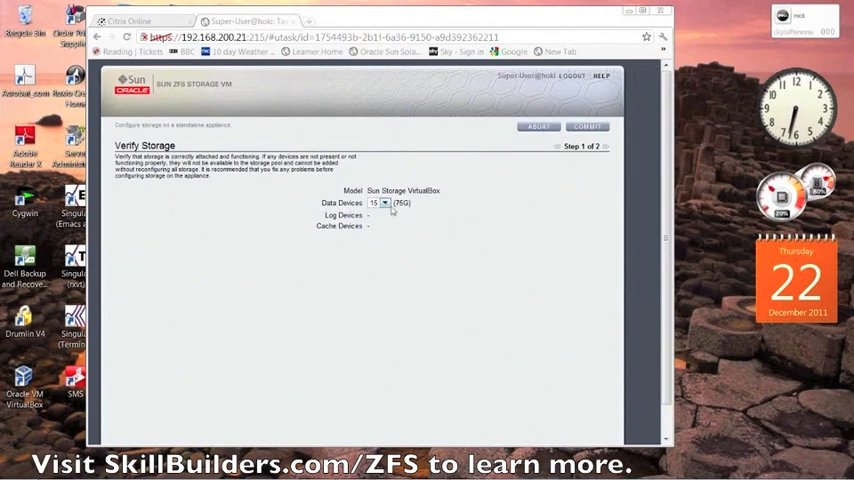
pyautogui.moveTo(416, 210)
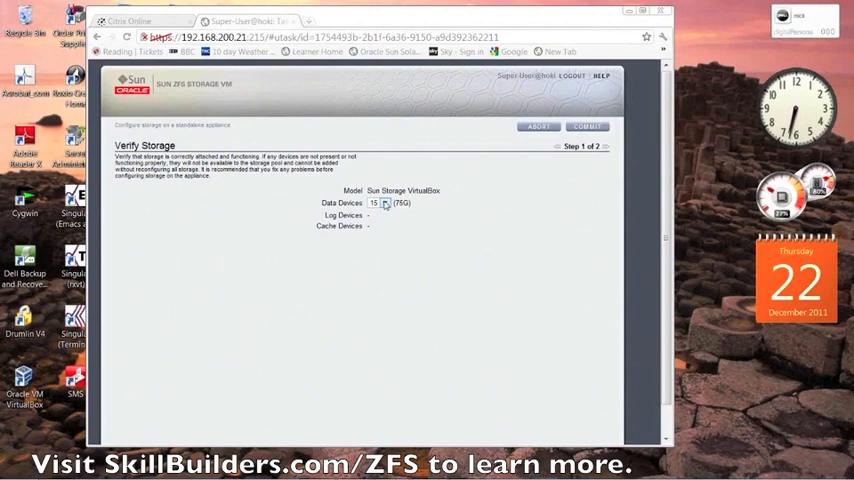
# Choose eight data devices for the pool and commit the device layout
pyautogui.click(384, 204)
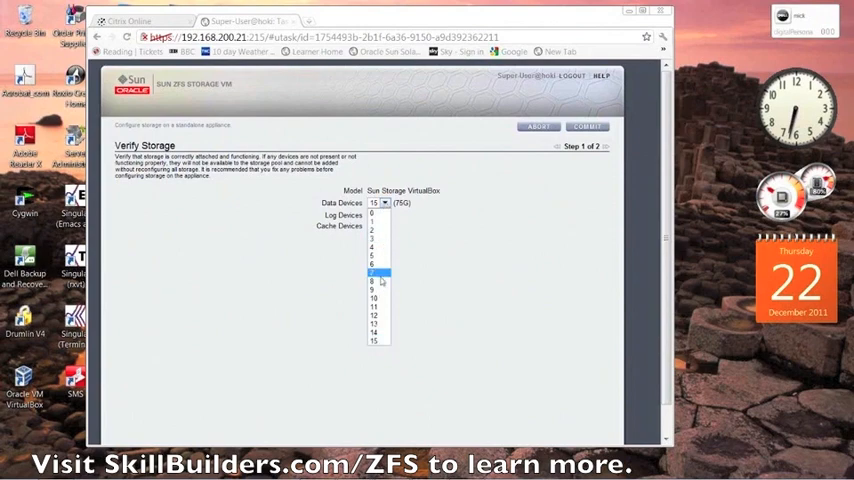
pyautogui.click(372, 272)
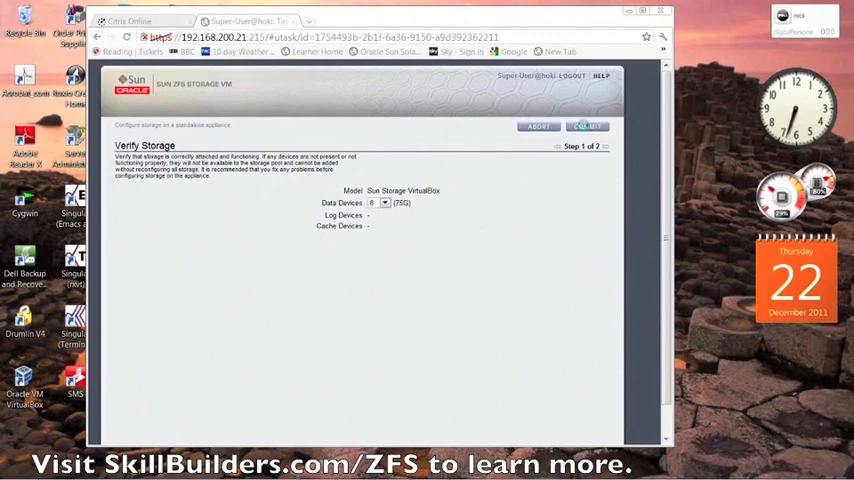
pyautogui.click(586, 126)
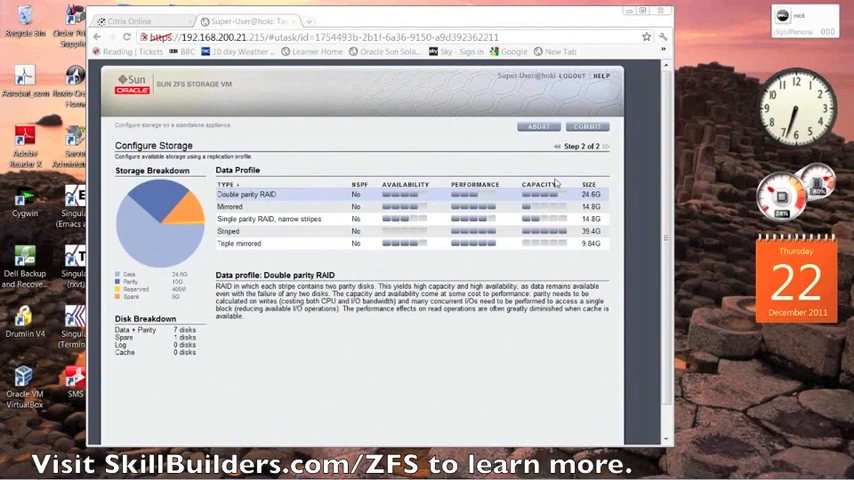
pyautogui.moveTo(696, 162)
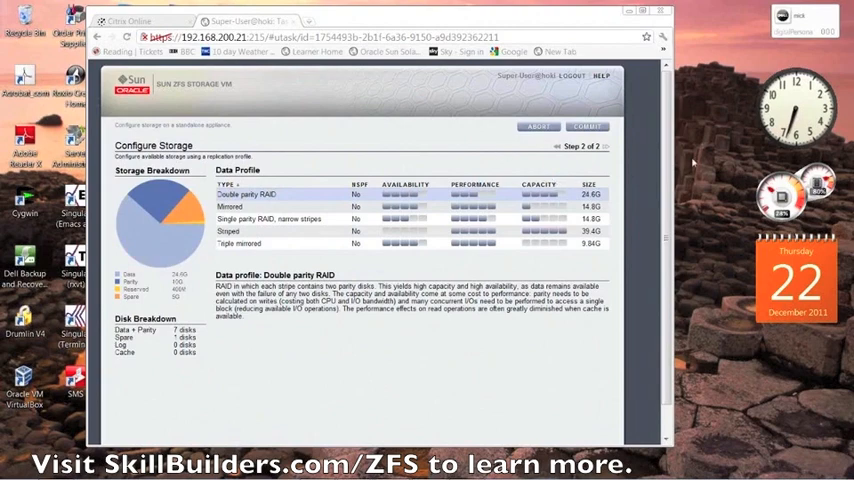
pyautogui.moveTo(700, 132)
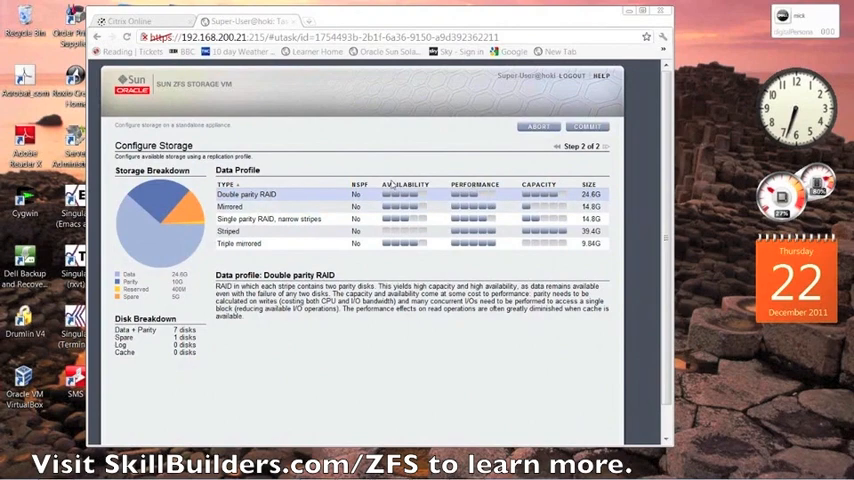
pyautogui.moveTo(440, 188)
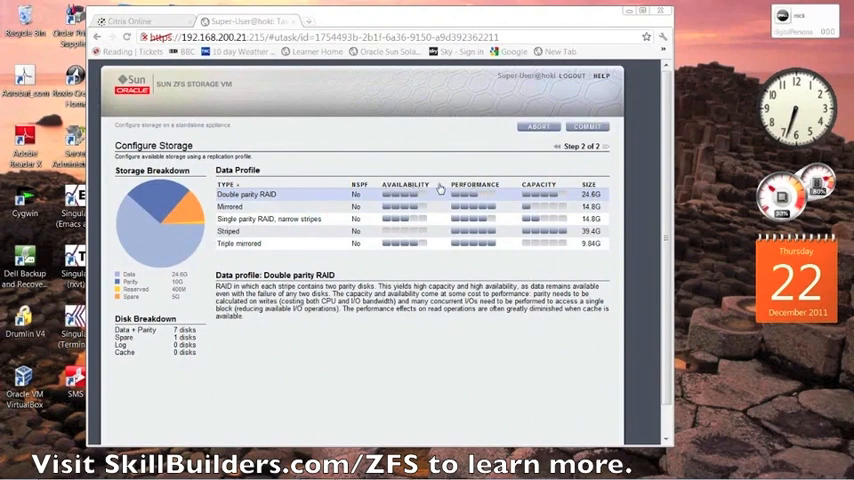
pyautogui.moveTo(436, 166)
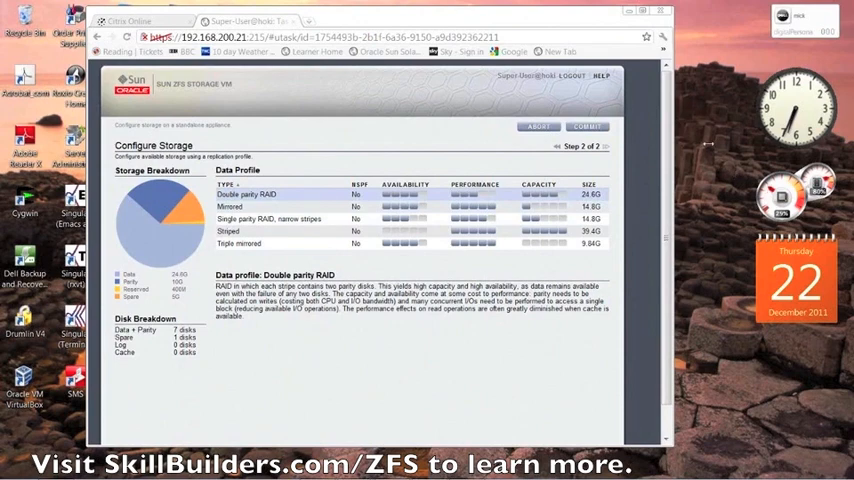
pyautogui.moveTo(700, 132)
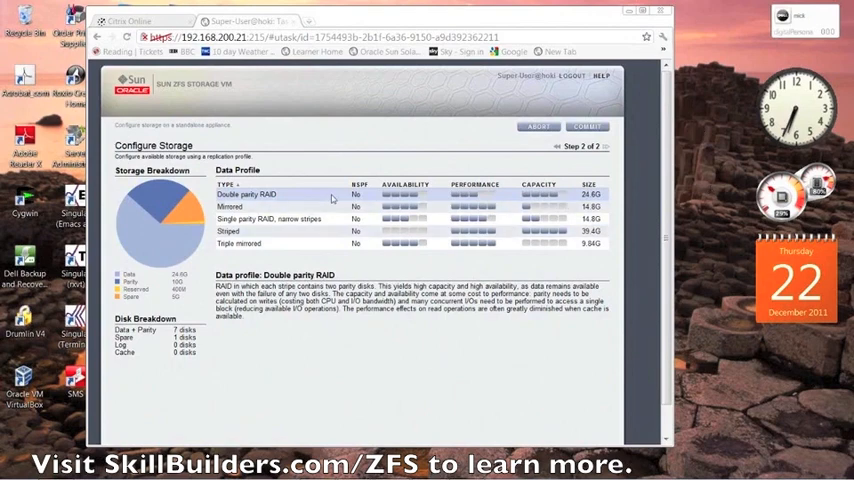
pyautogui.moveTo(608, 272)
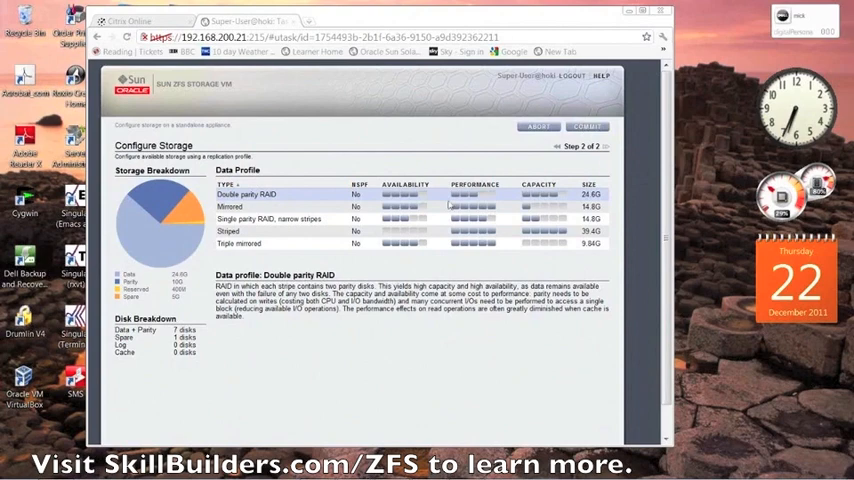
# Select the Mirrored data profile and commit to create the superior pool
pyautogui.click(230, 208)
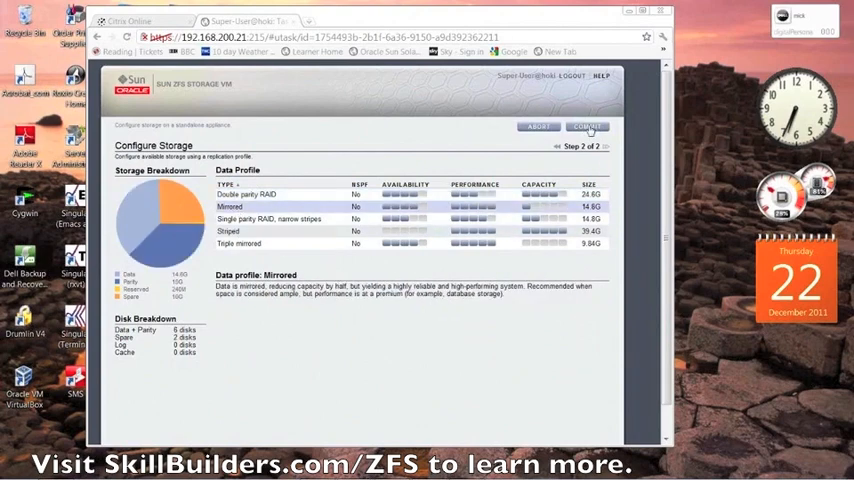
pyautogui.click(588, 126)
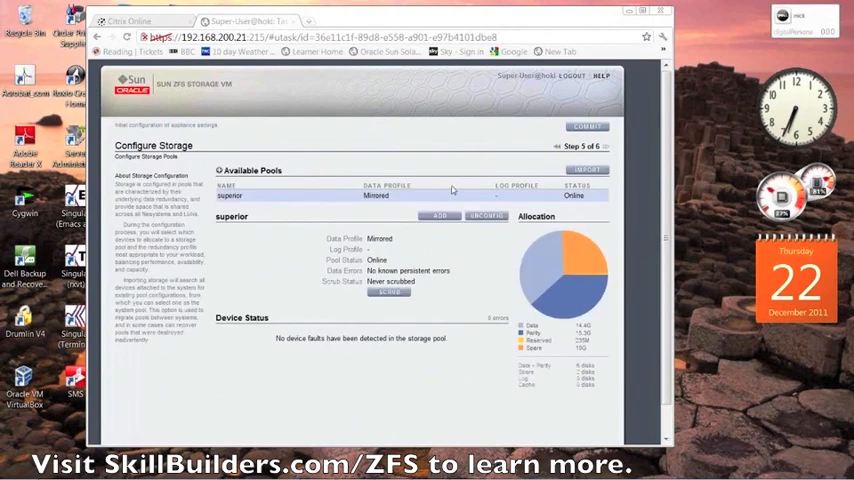
pyautogui.moveTo(446, 140)
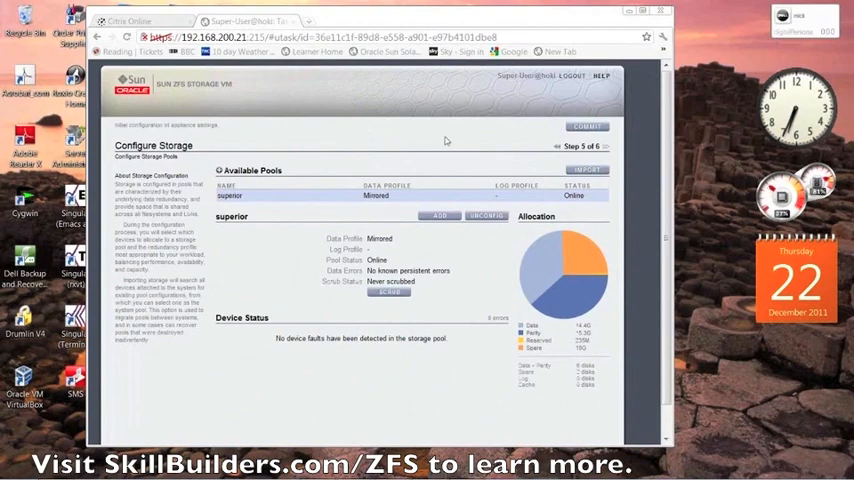
pyautogui.moveTo(468, 430)
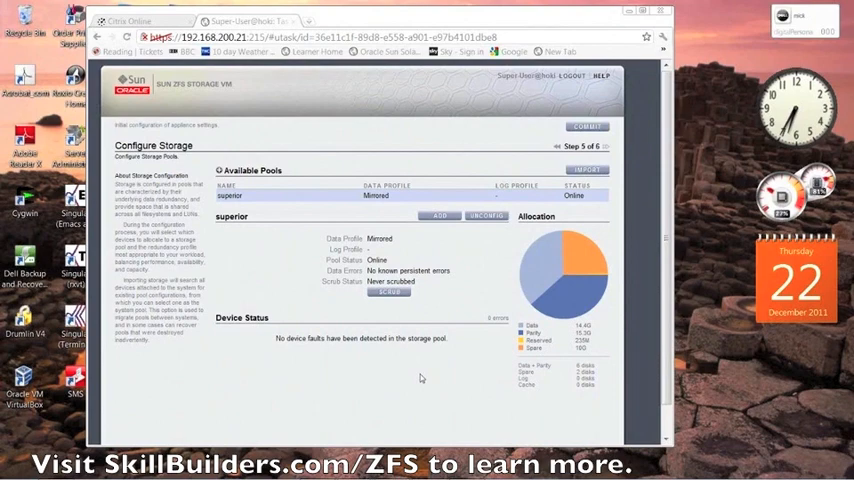
pyautogui.moveTo(806, 156)
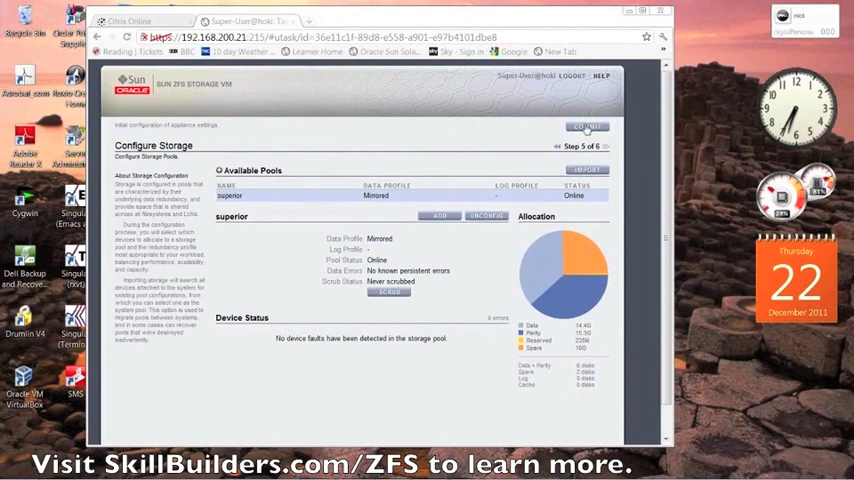
# Commit the storage configuration and choose LATER on Registration & Support
pyautogui.click(588, 128)
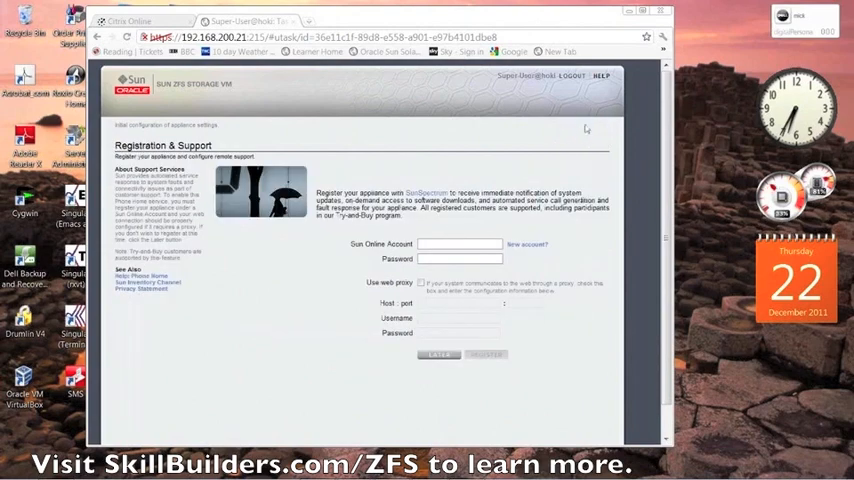
pyautogui.moveTo(362, 324)
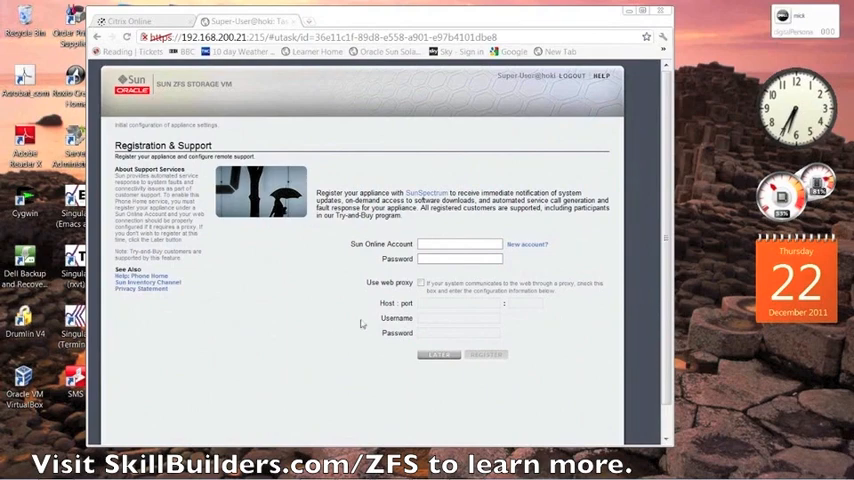
pyautogui.moveTo(588, 384)
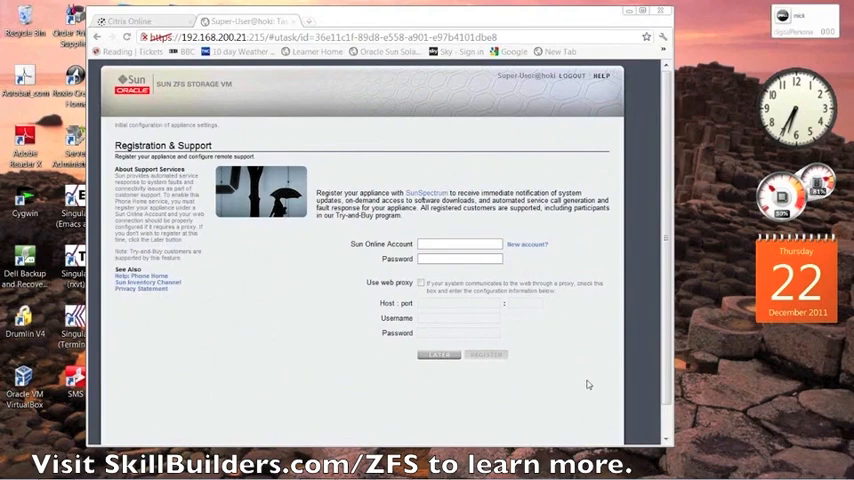
pyautogui.moveTo(460, 376)
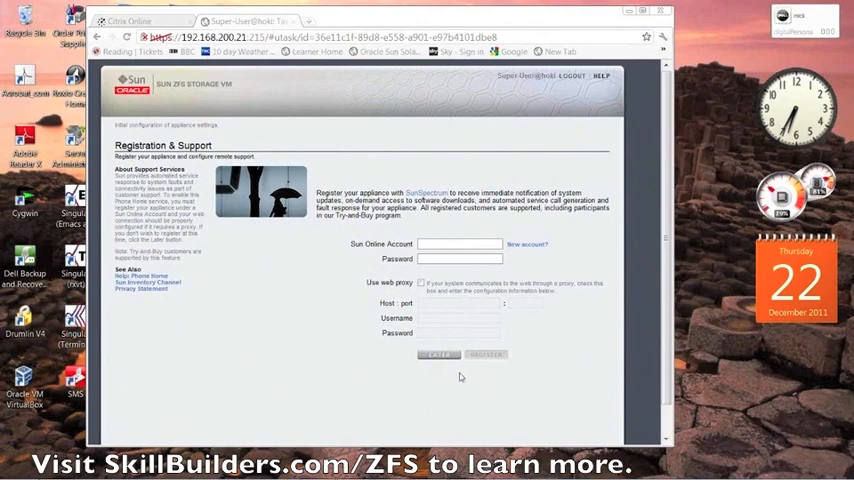
pyautogui.click(436, 354)
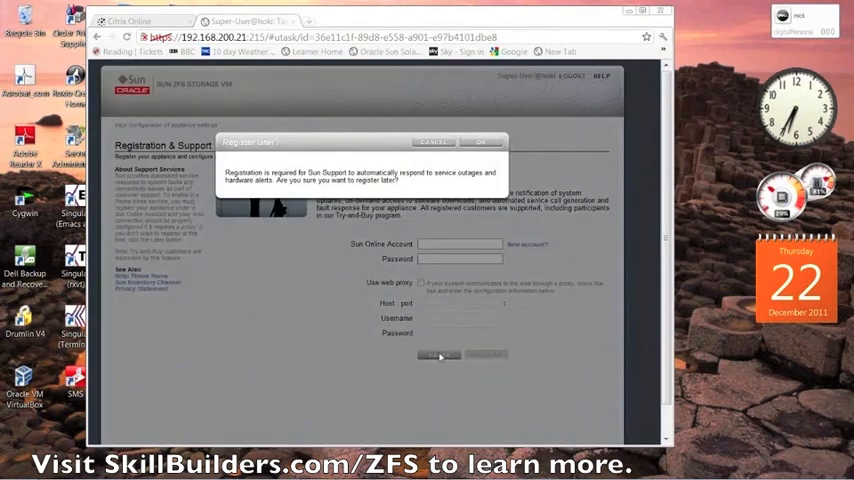